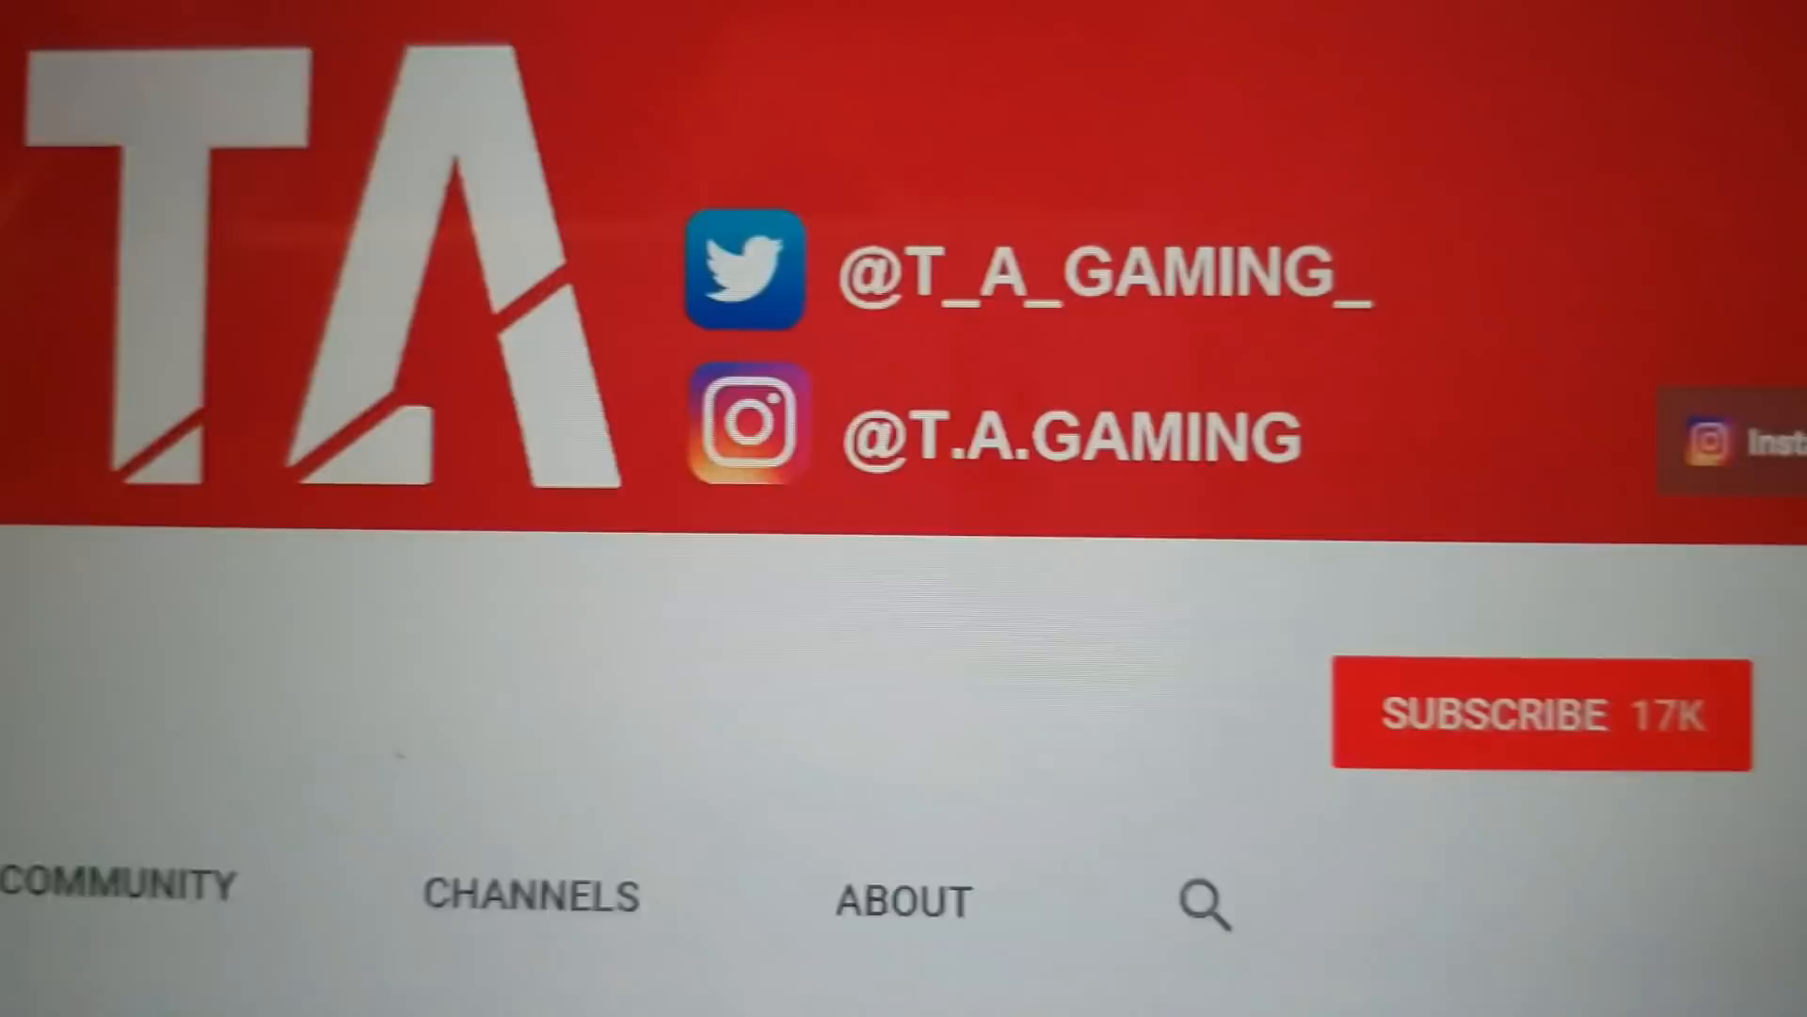
Step: Subscribe to the gaming channel from its YouTube channel page
left_click(1538, 711)
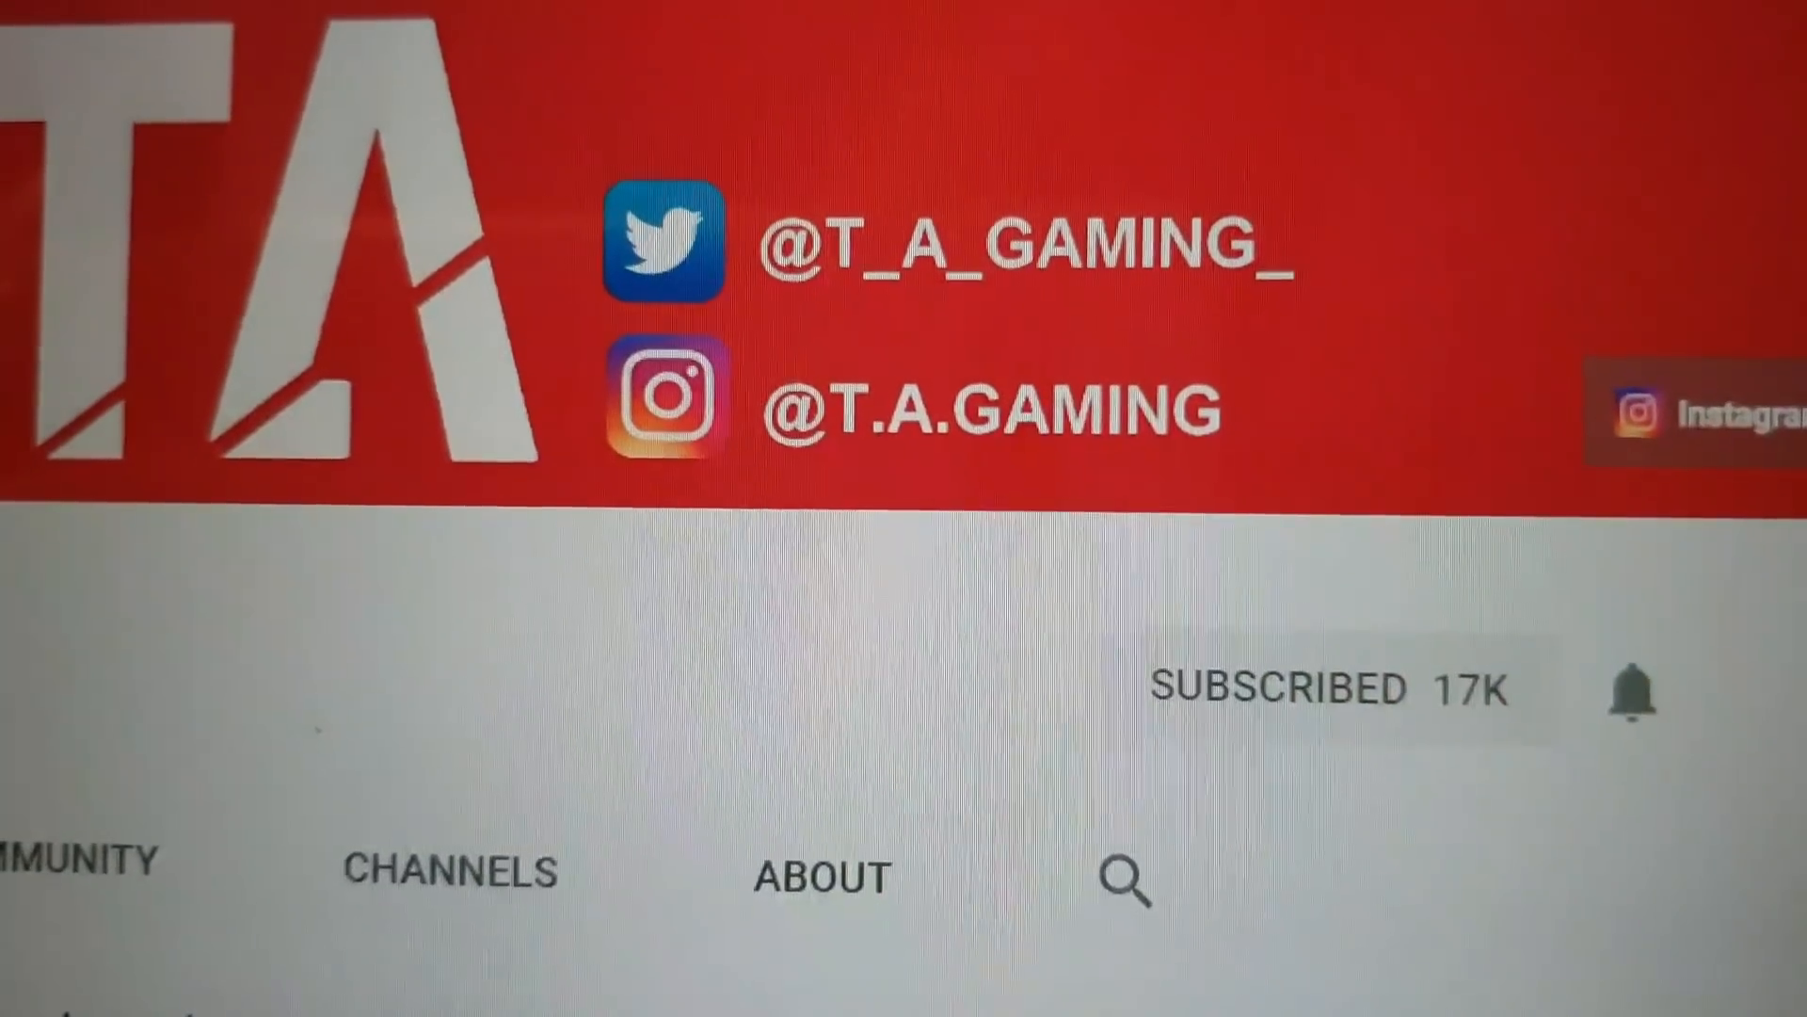
left_click(1636, 691)
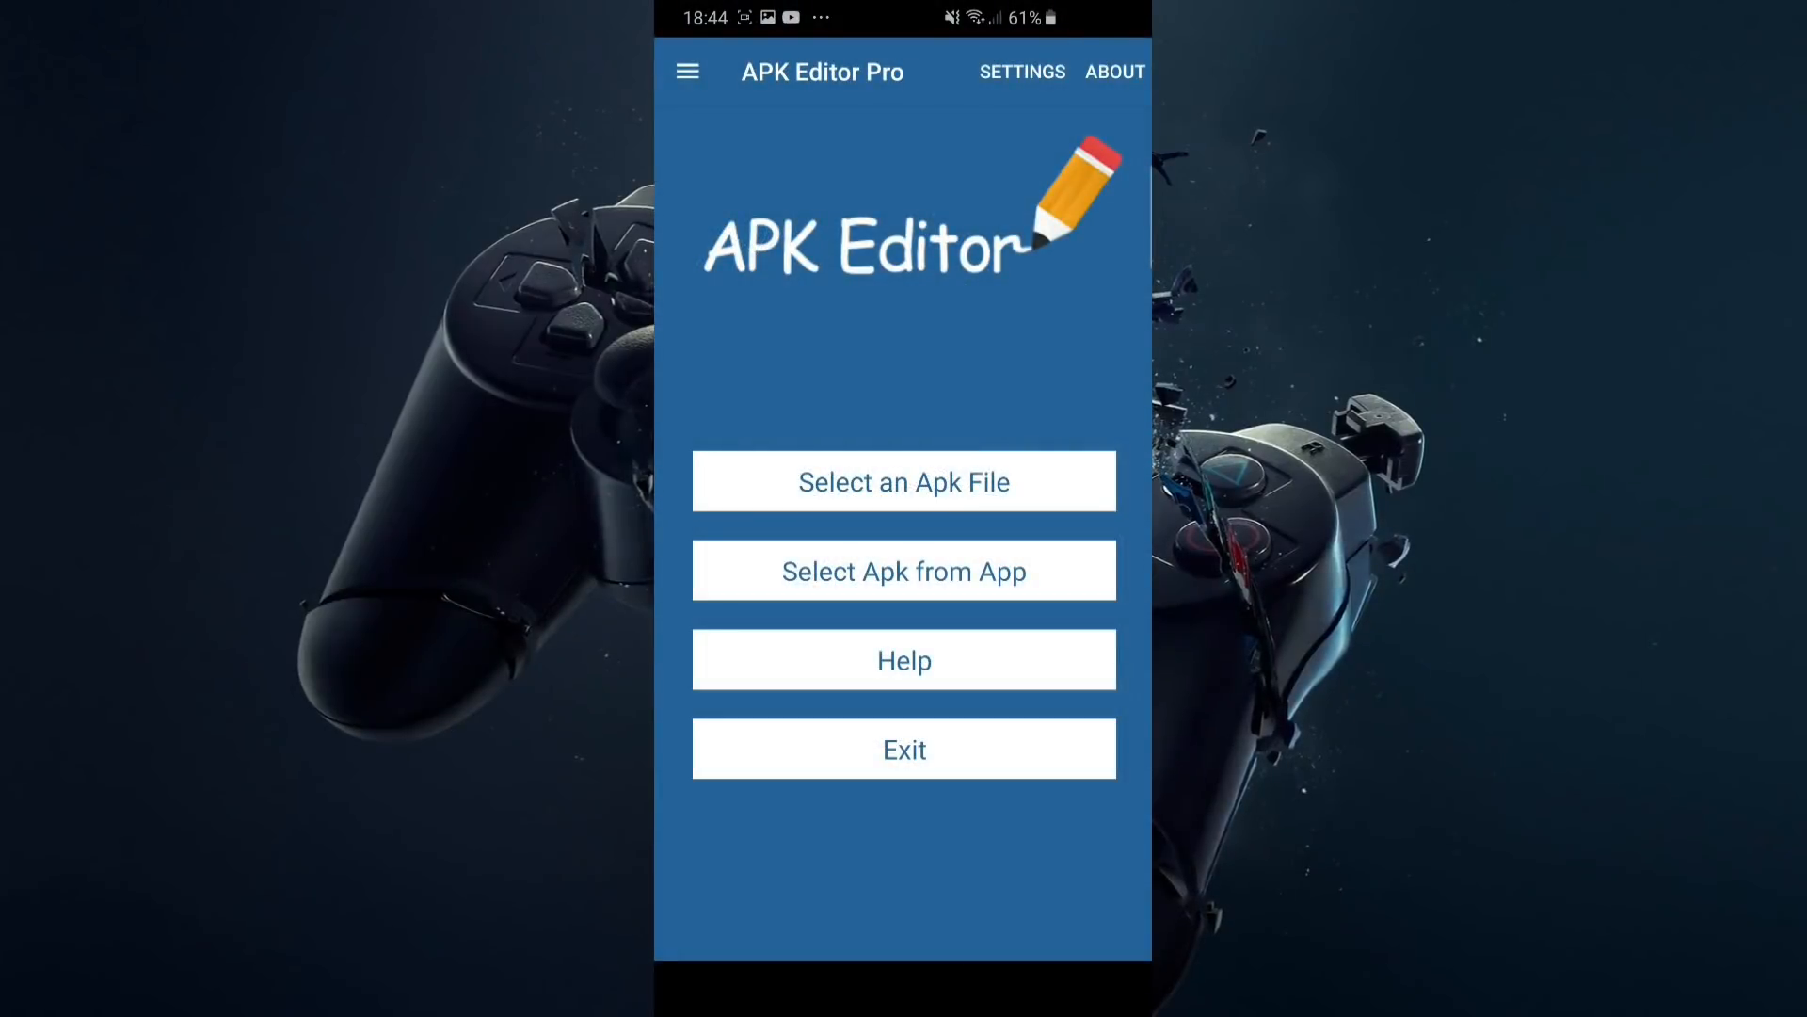
Step: Search installed apps for 'fortnite', choose Fortnite and start Full Edit (resource re-build)
left_click(904, 568)
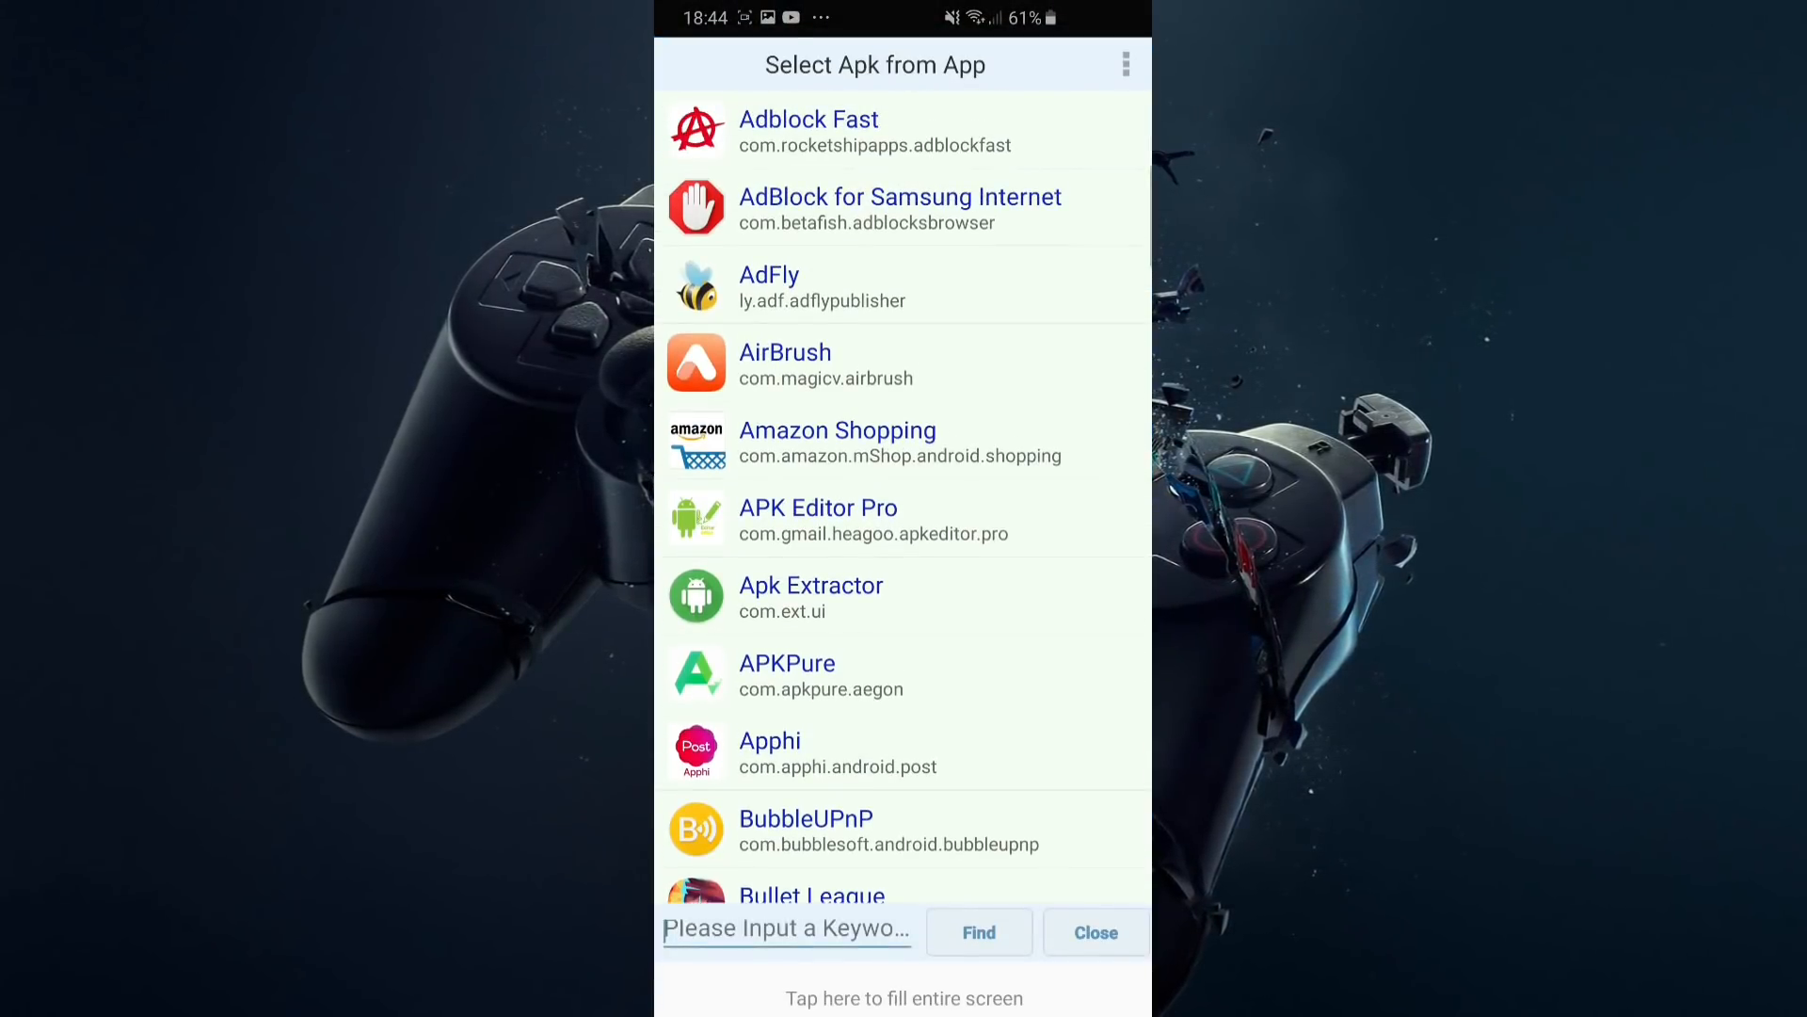
type("fort")
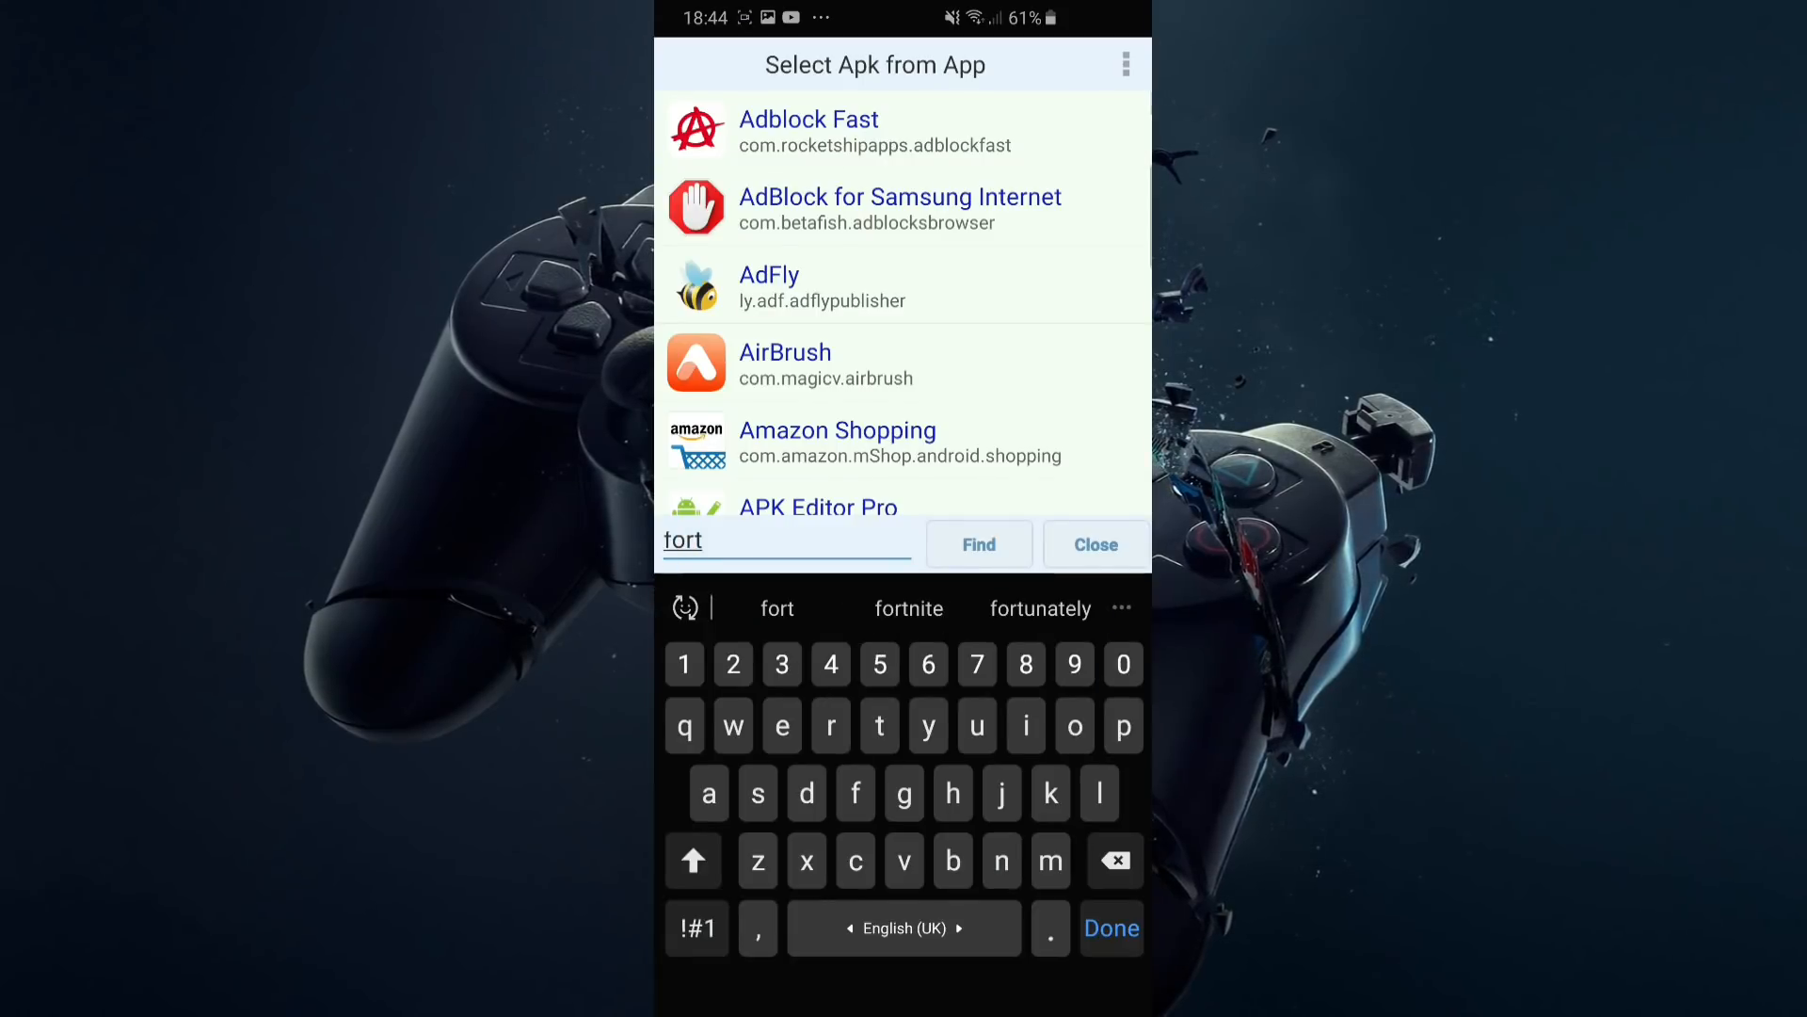
left_click(907, 608)
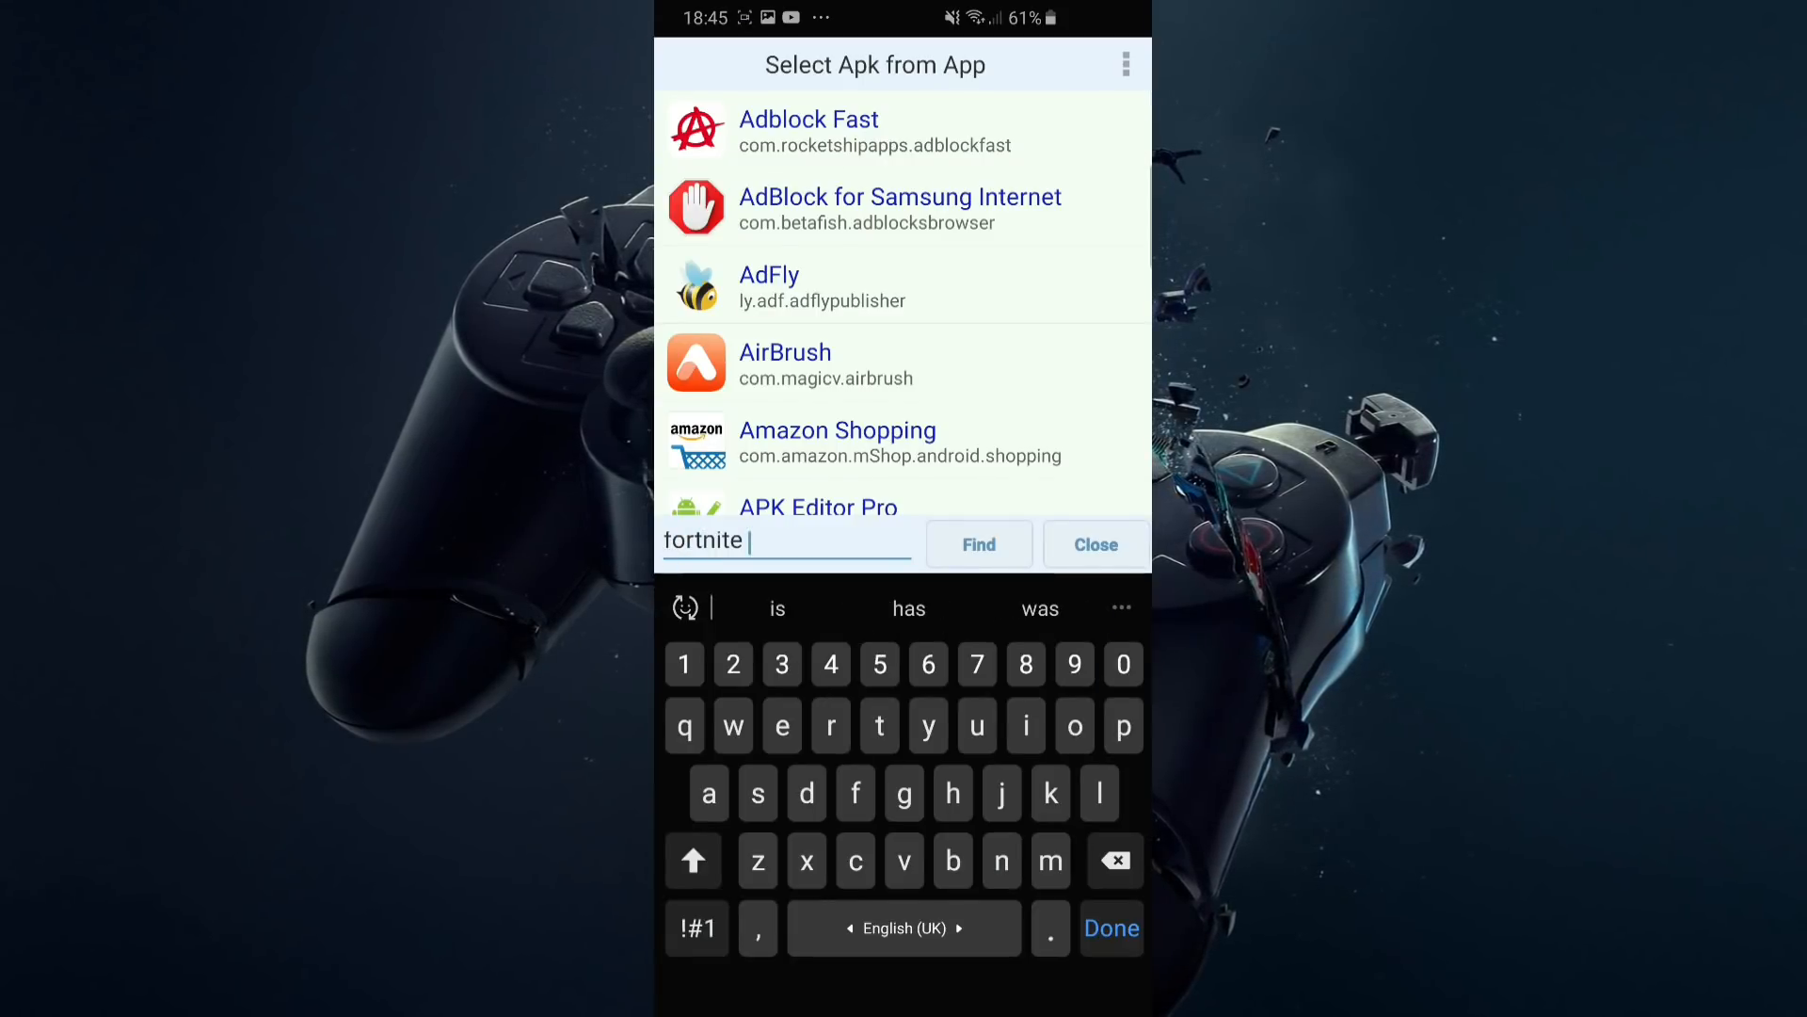
left_click(977, 544)
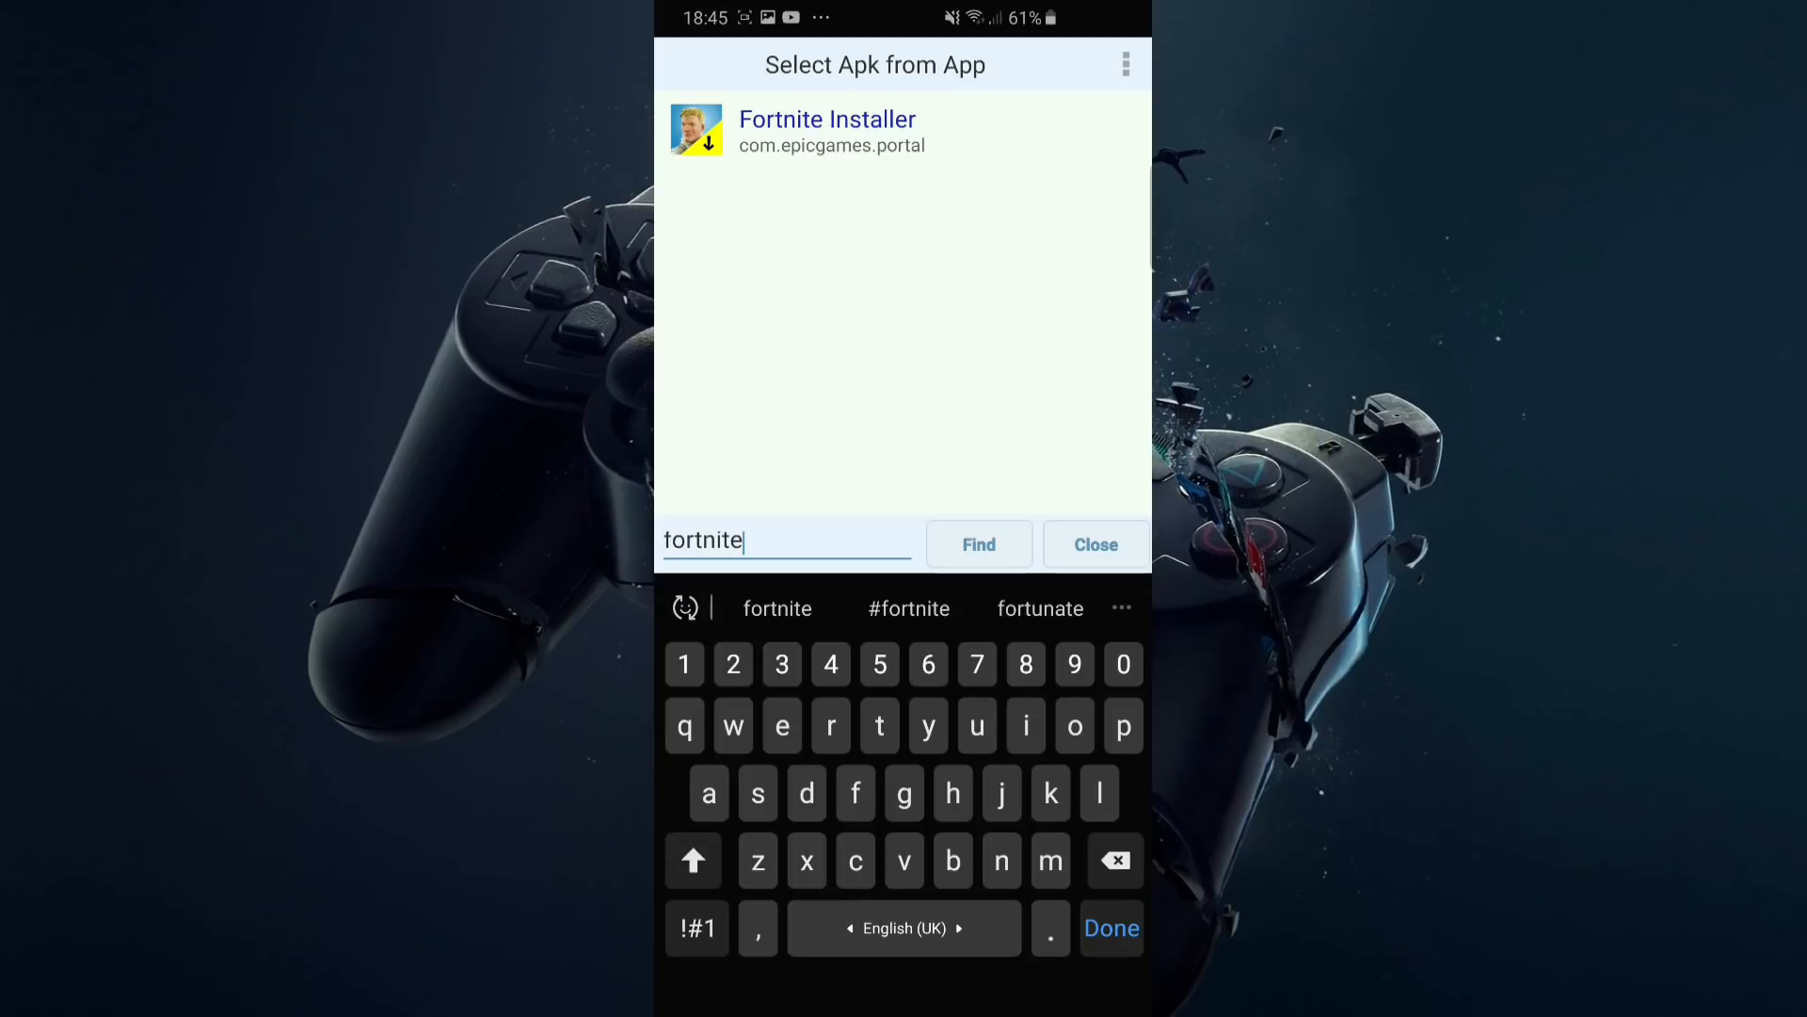
left_click(977, 545)
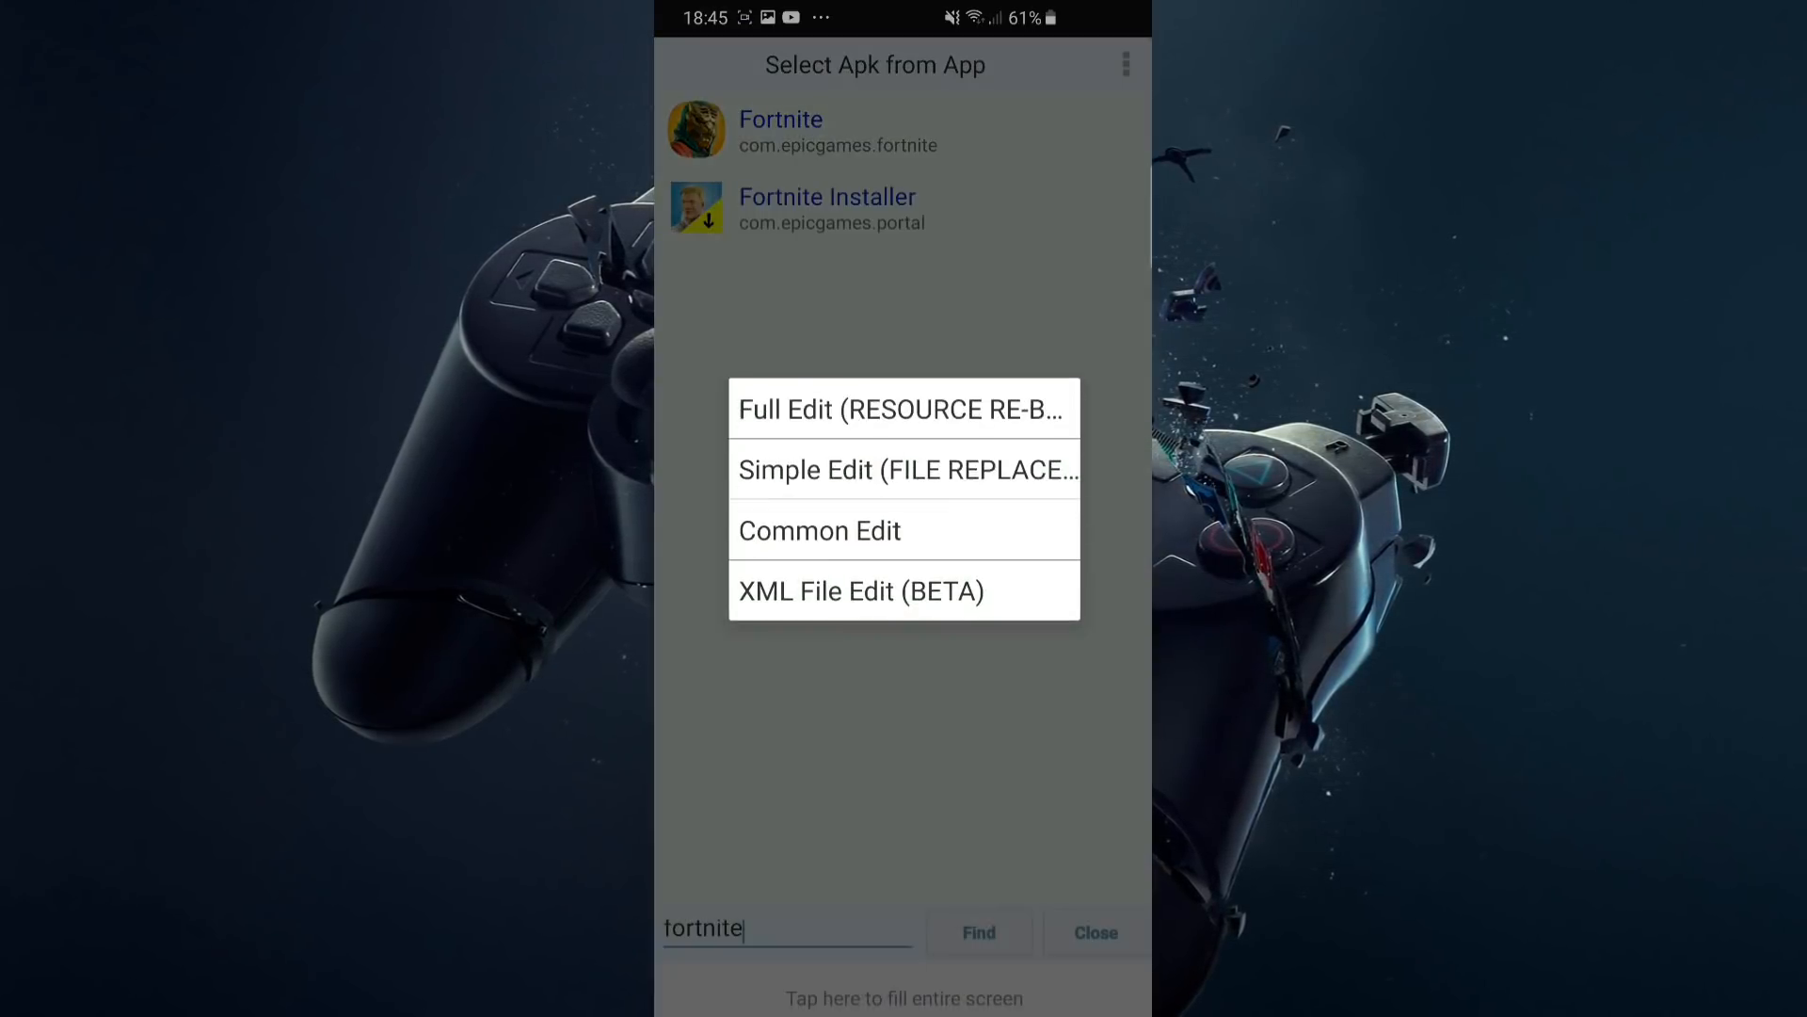
left_click(902, 409)
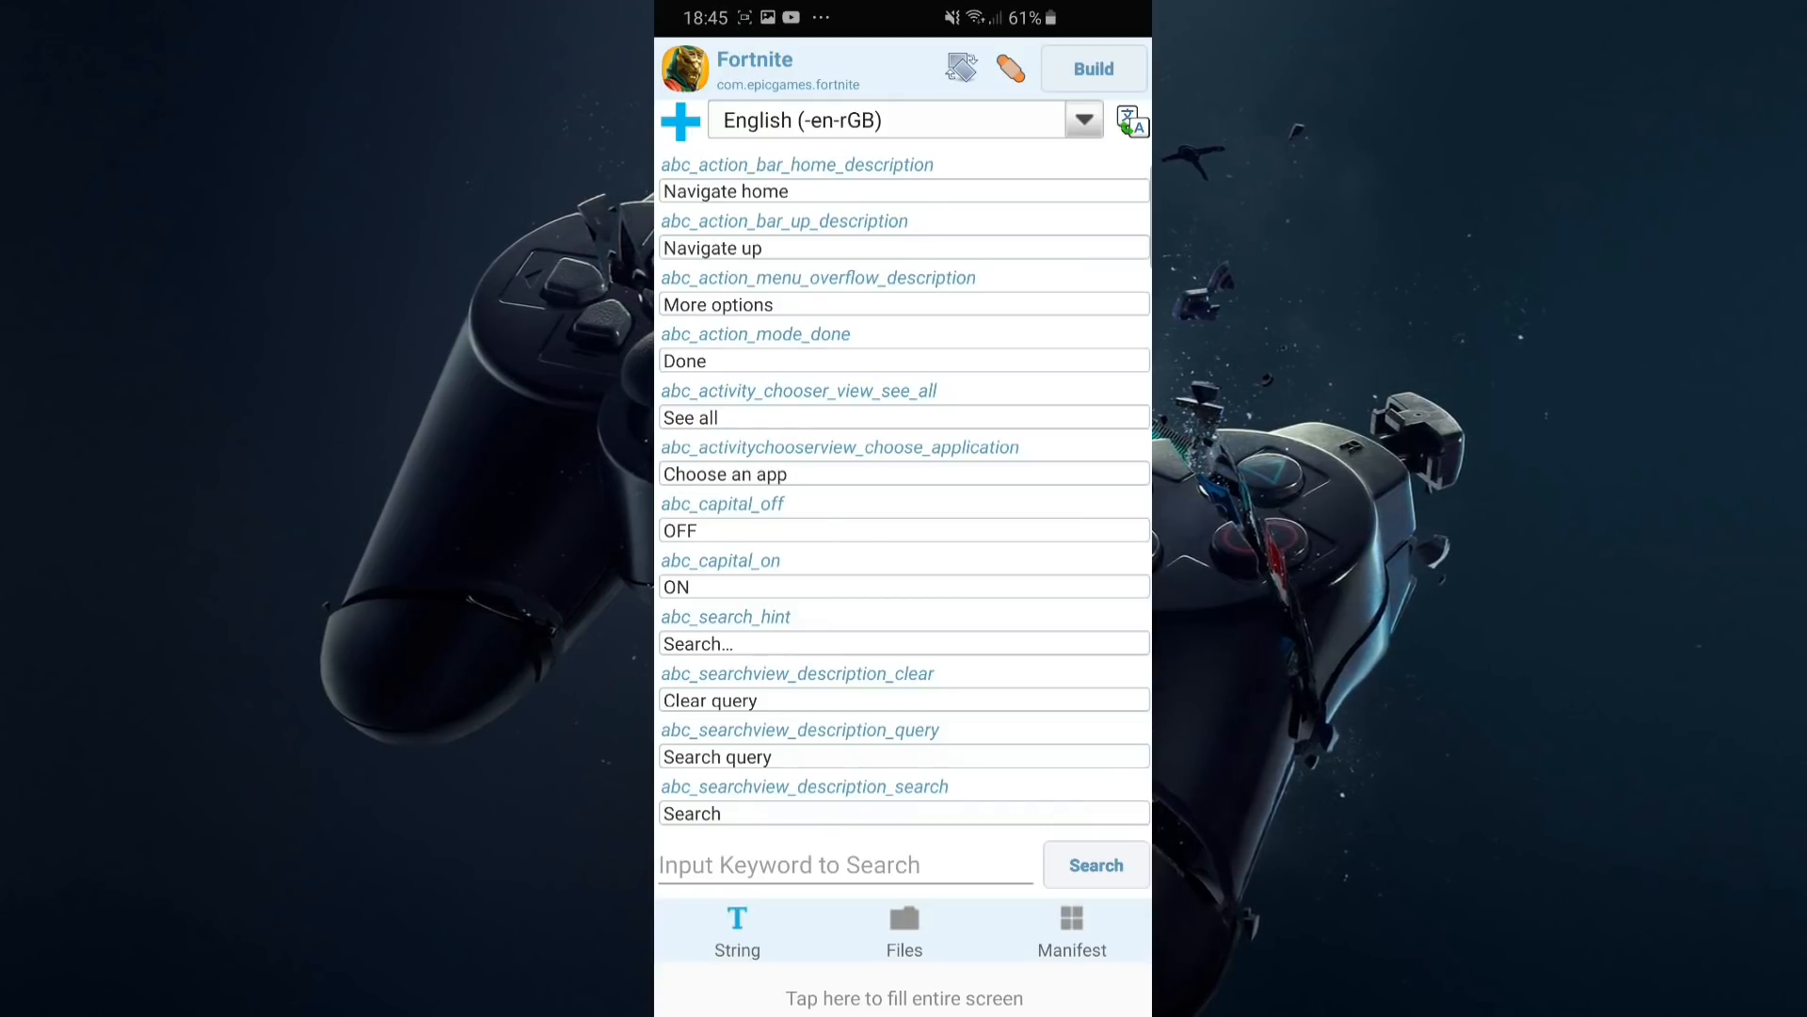
Step: Show the app's files and enable DEX → Smali, dismissing the license notice
left_click(904, 932)
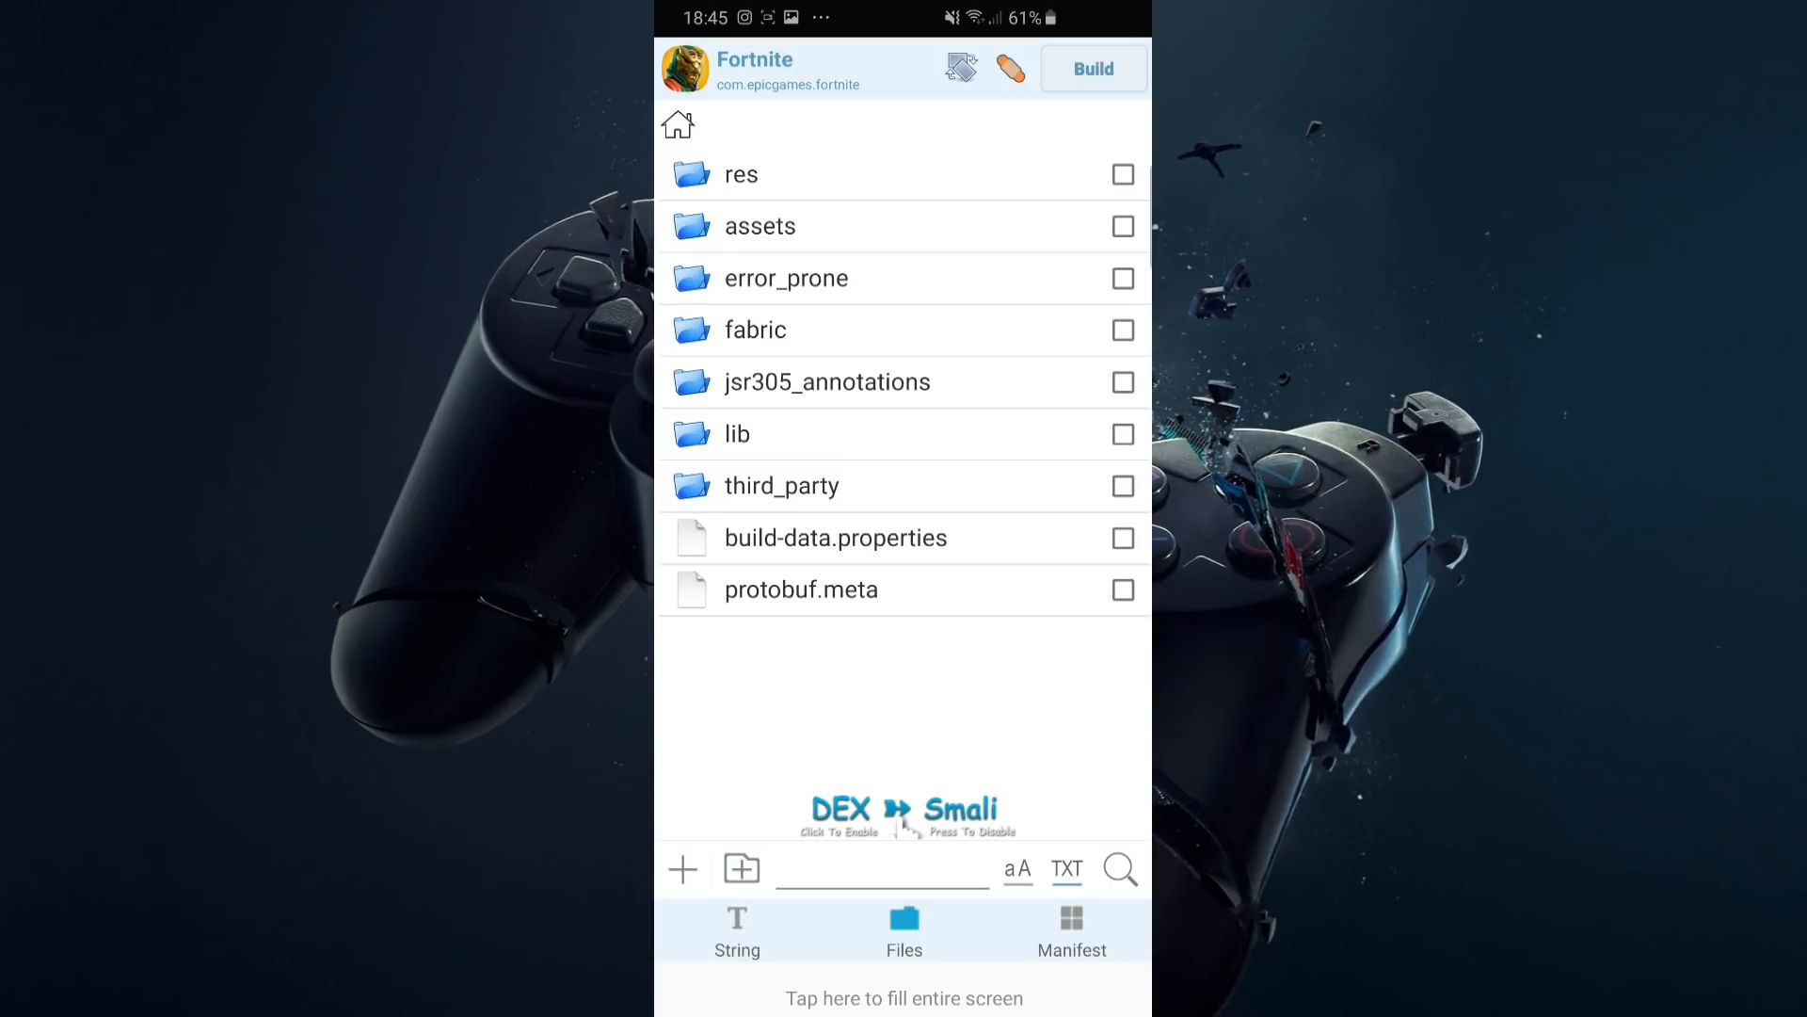
left_click(903, 809)
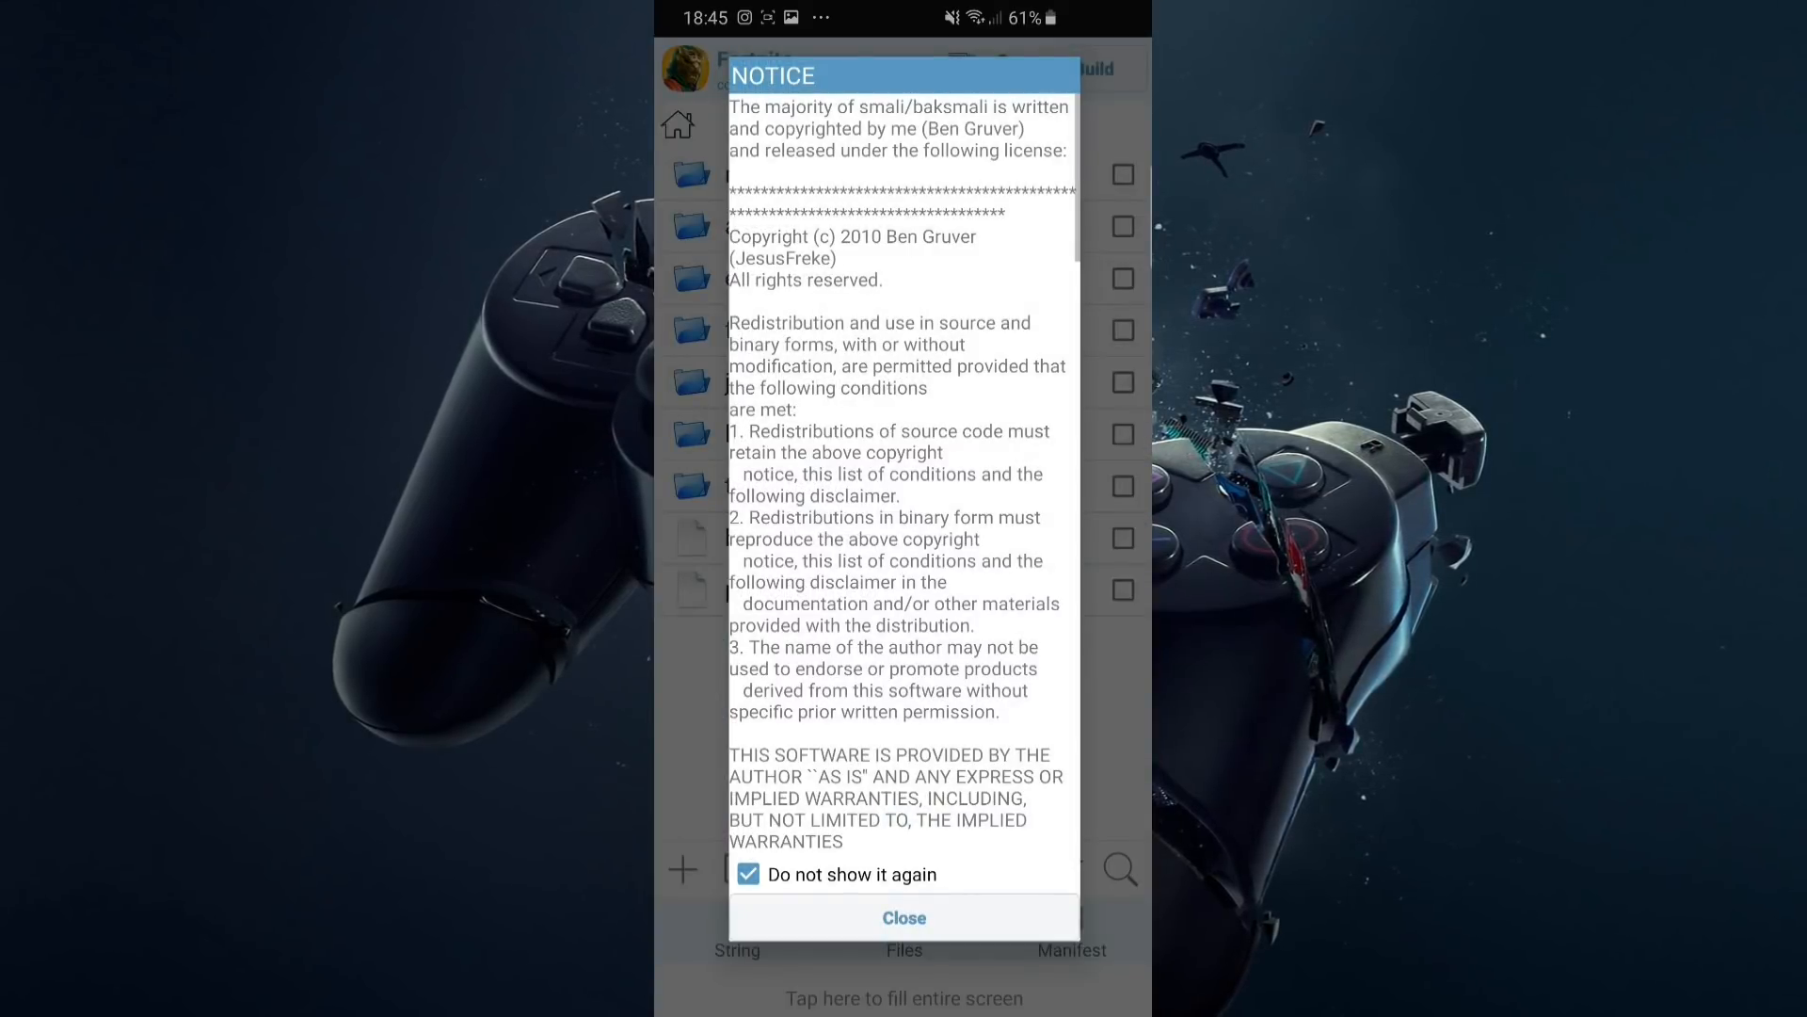
scroll("down", 3)
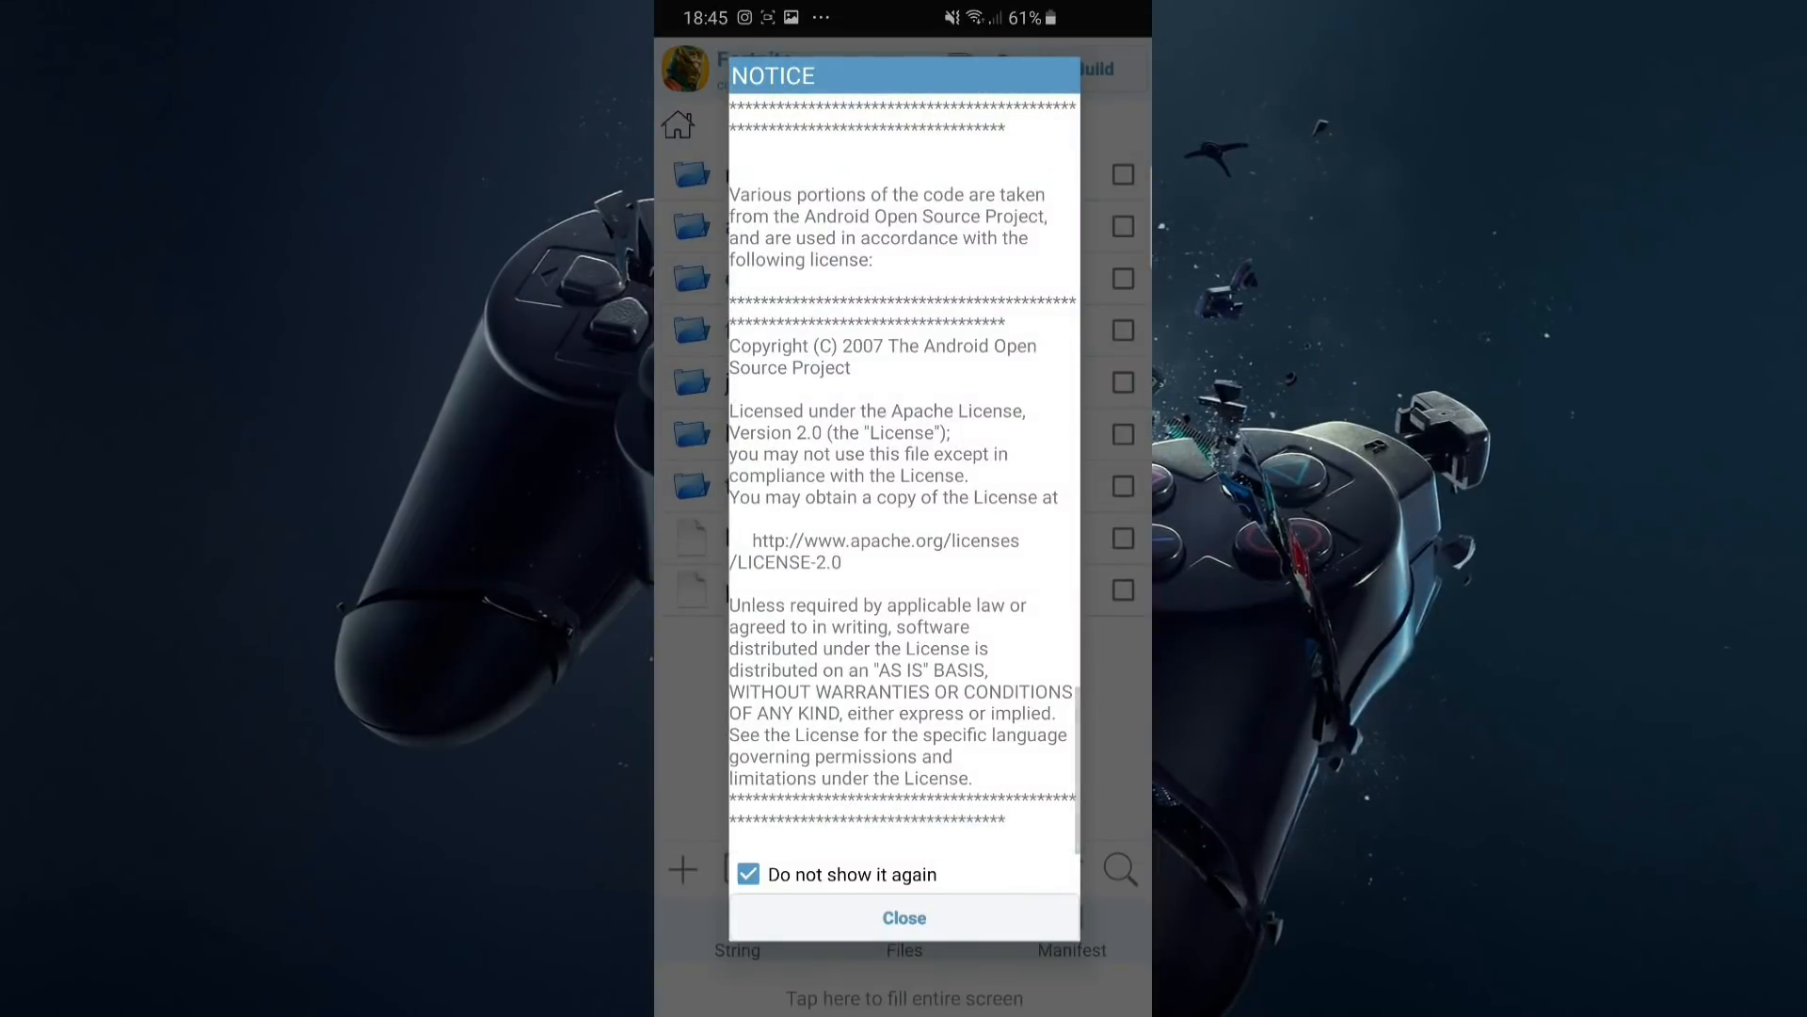
left_click(904, 916)
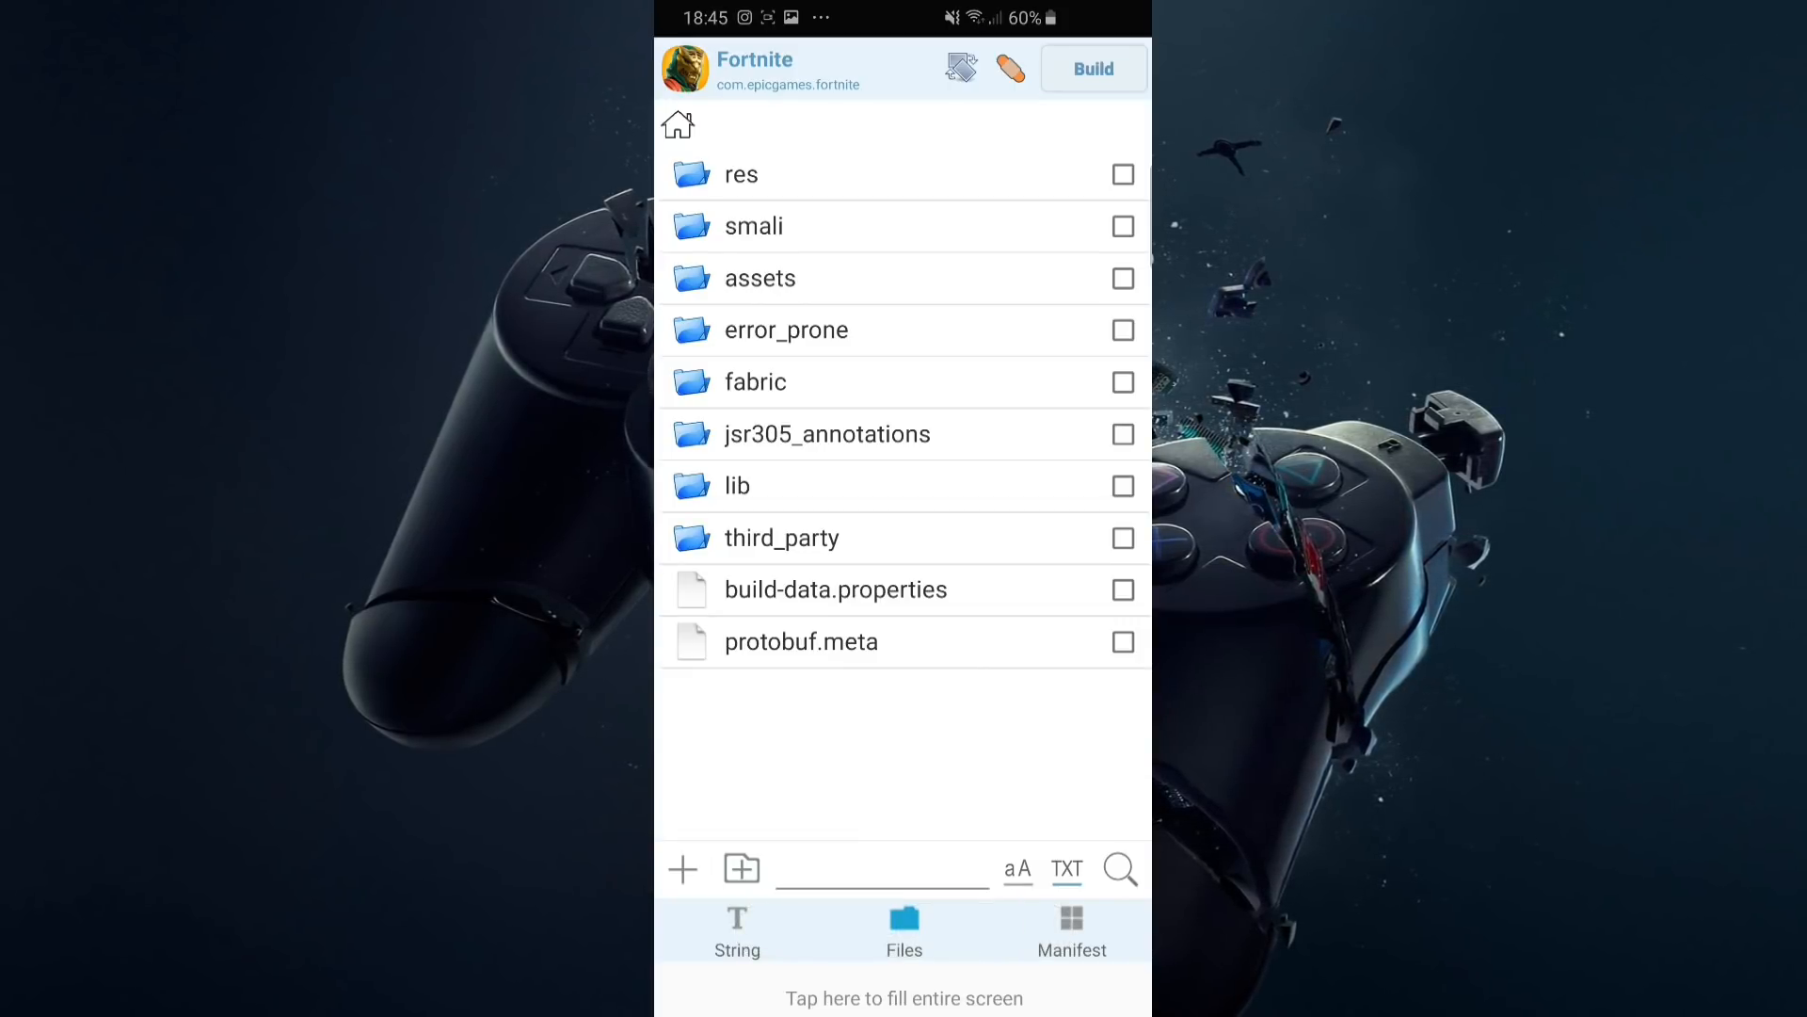
Step: Browse smali > com > epicgames > ue4 and open GameActivity.smali in the editor
left_click(753, 226)
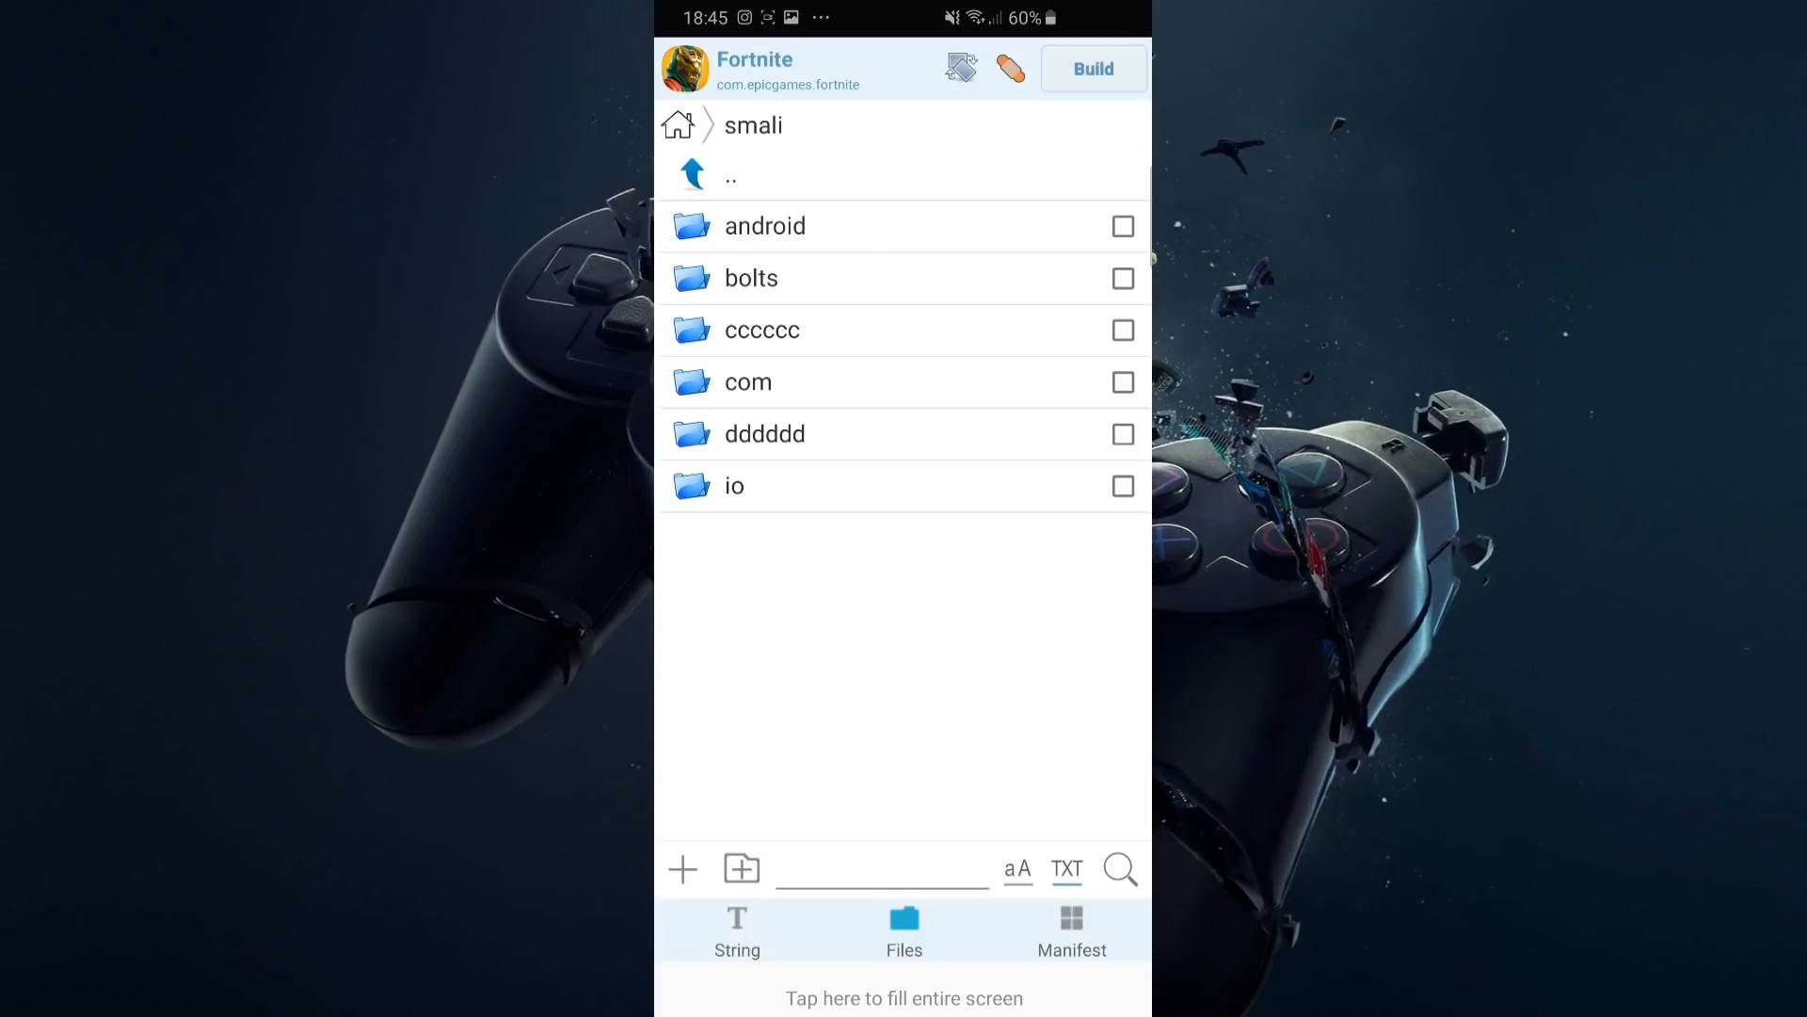
left_click(747, 382)
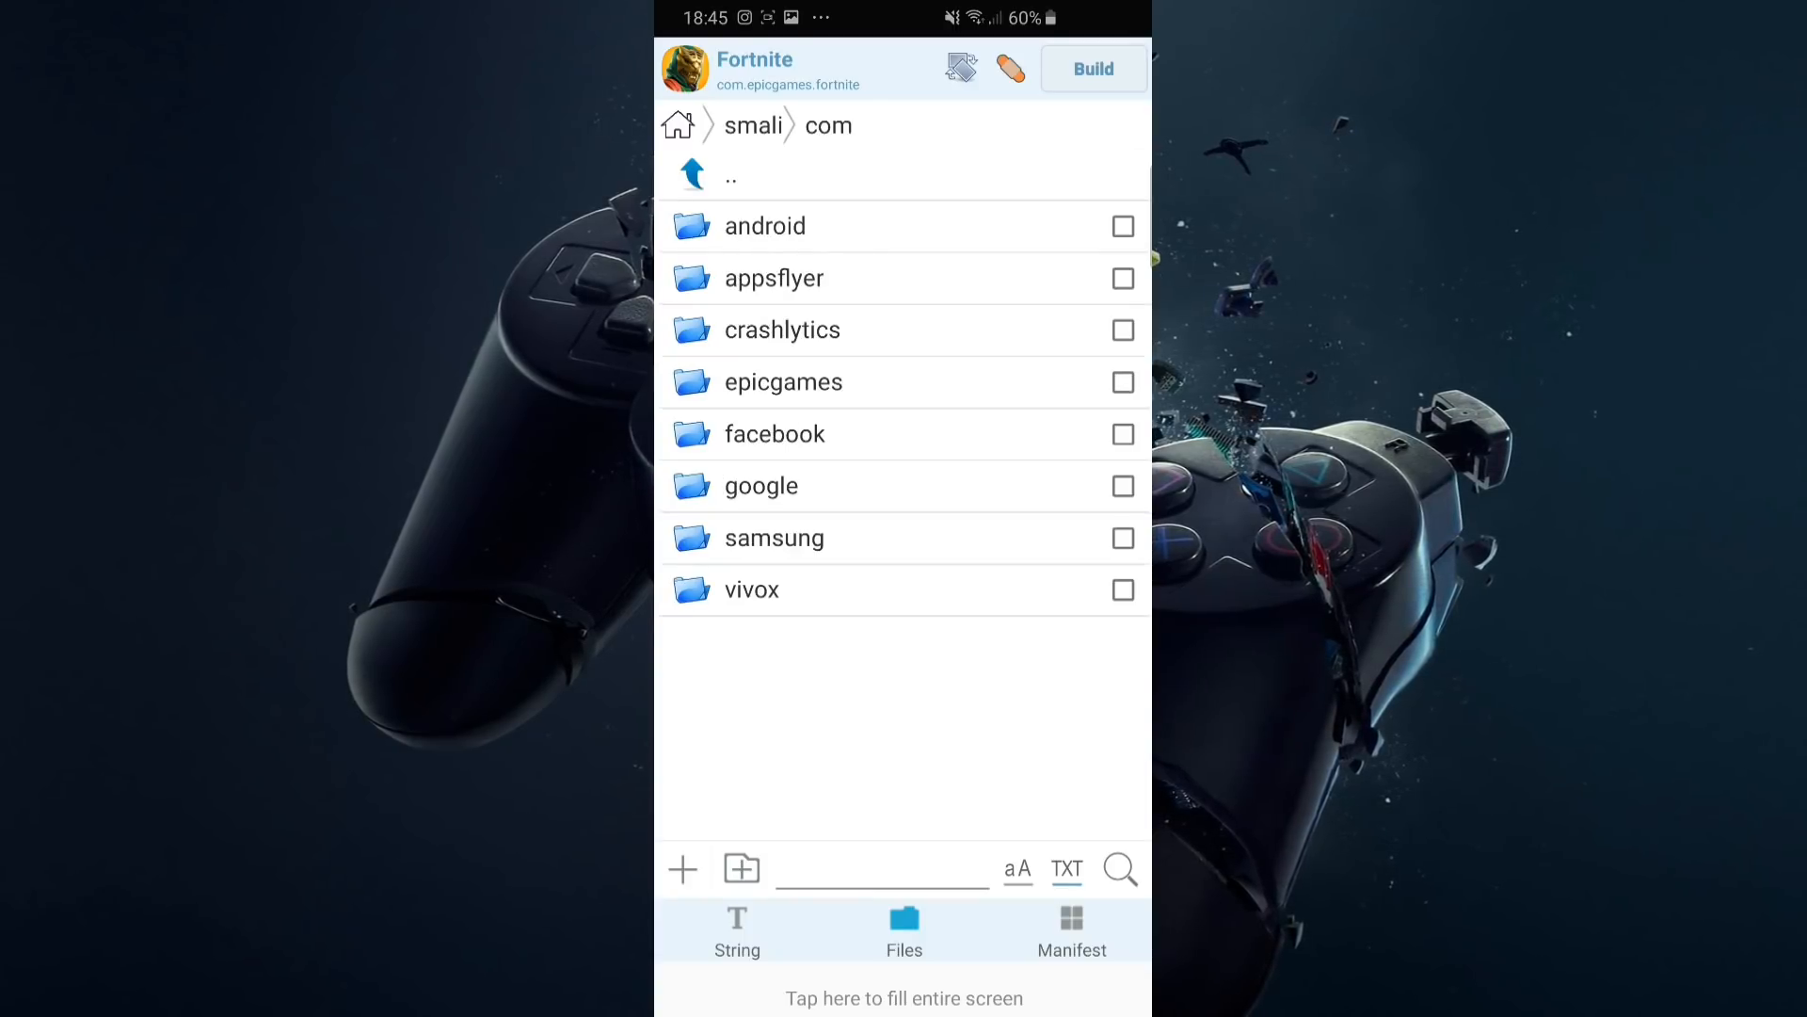
left_click(783, 382)
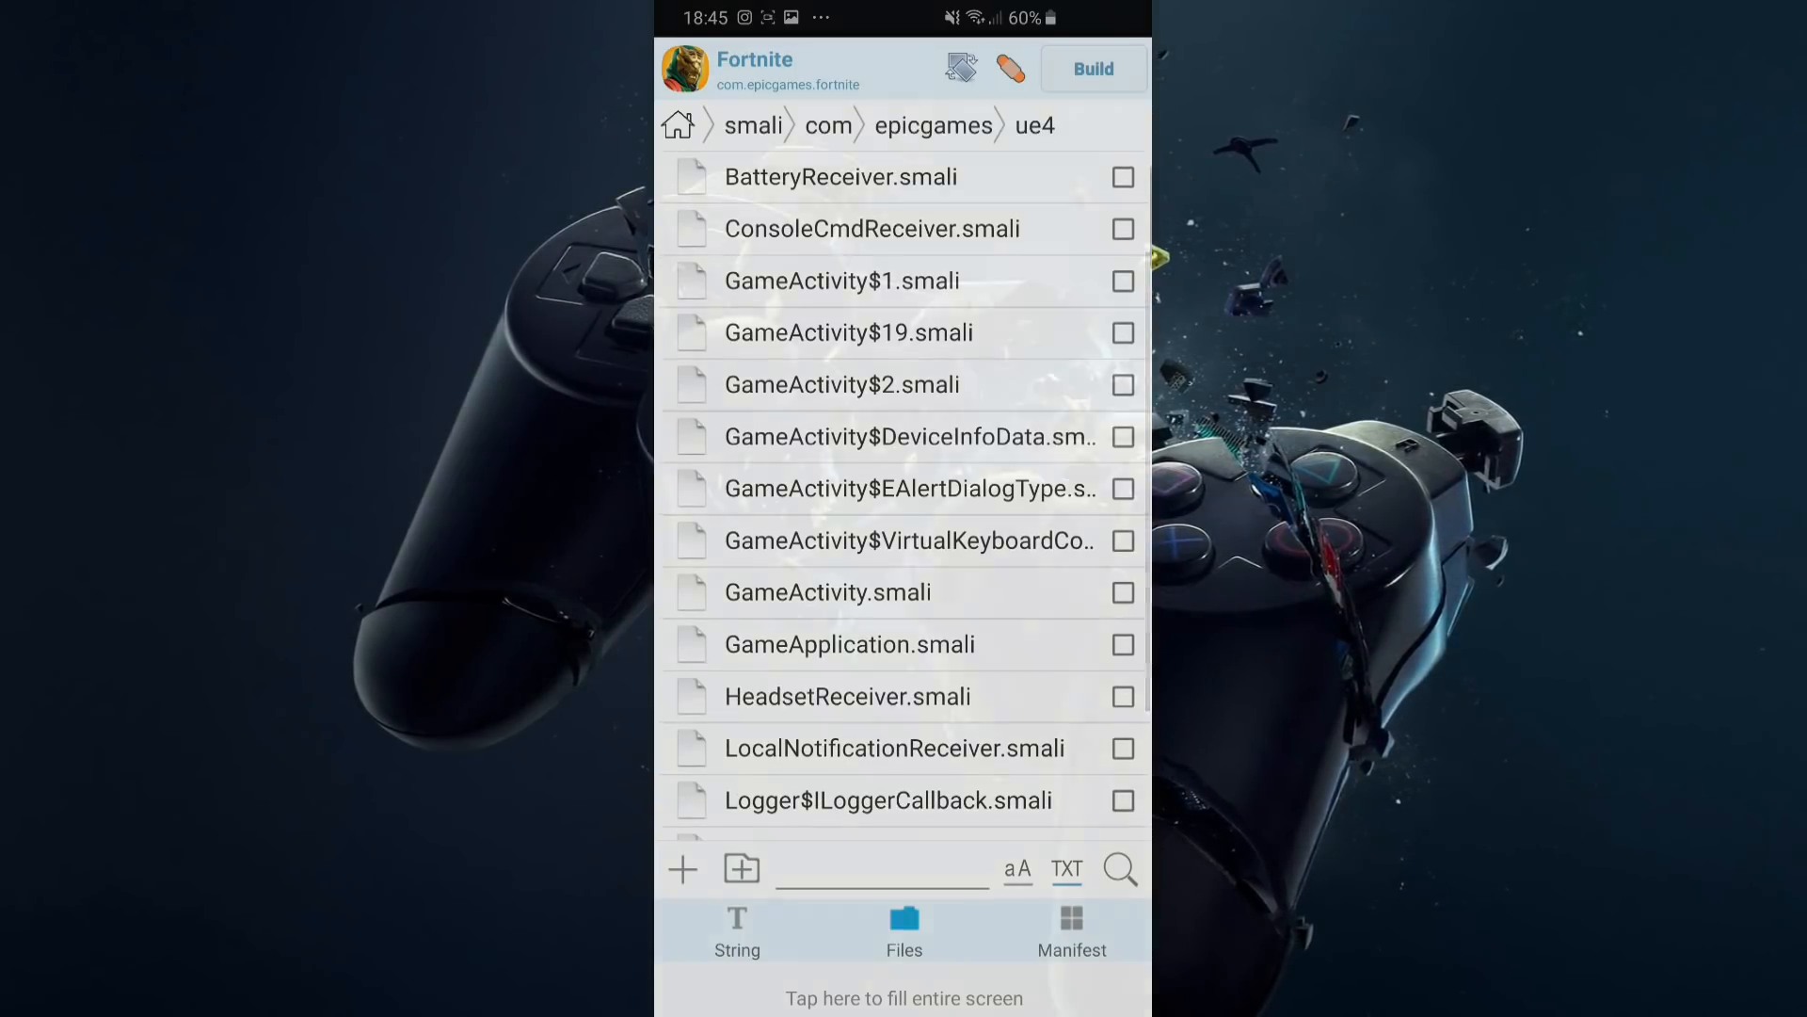
left_click(829, 592)
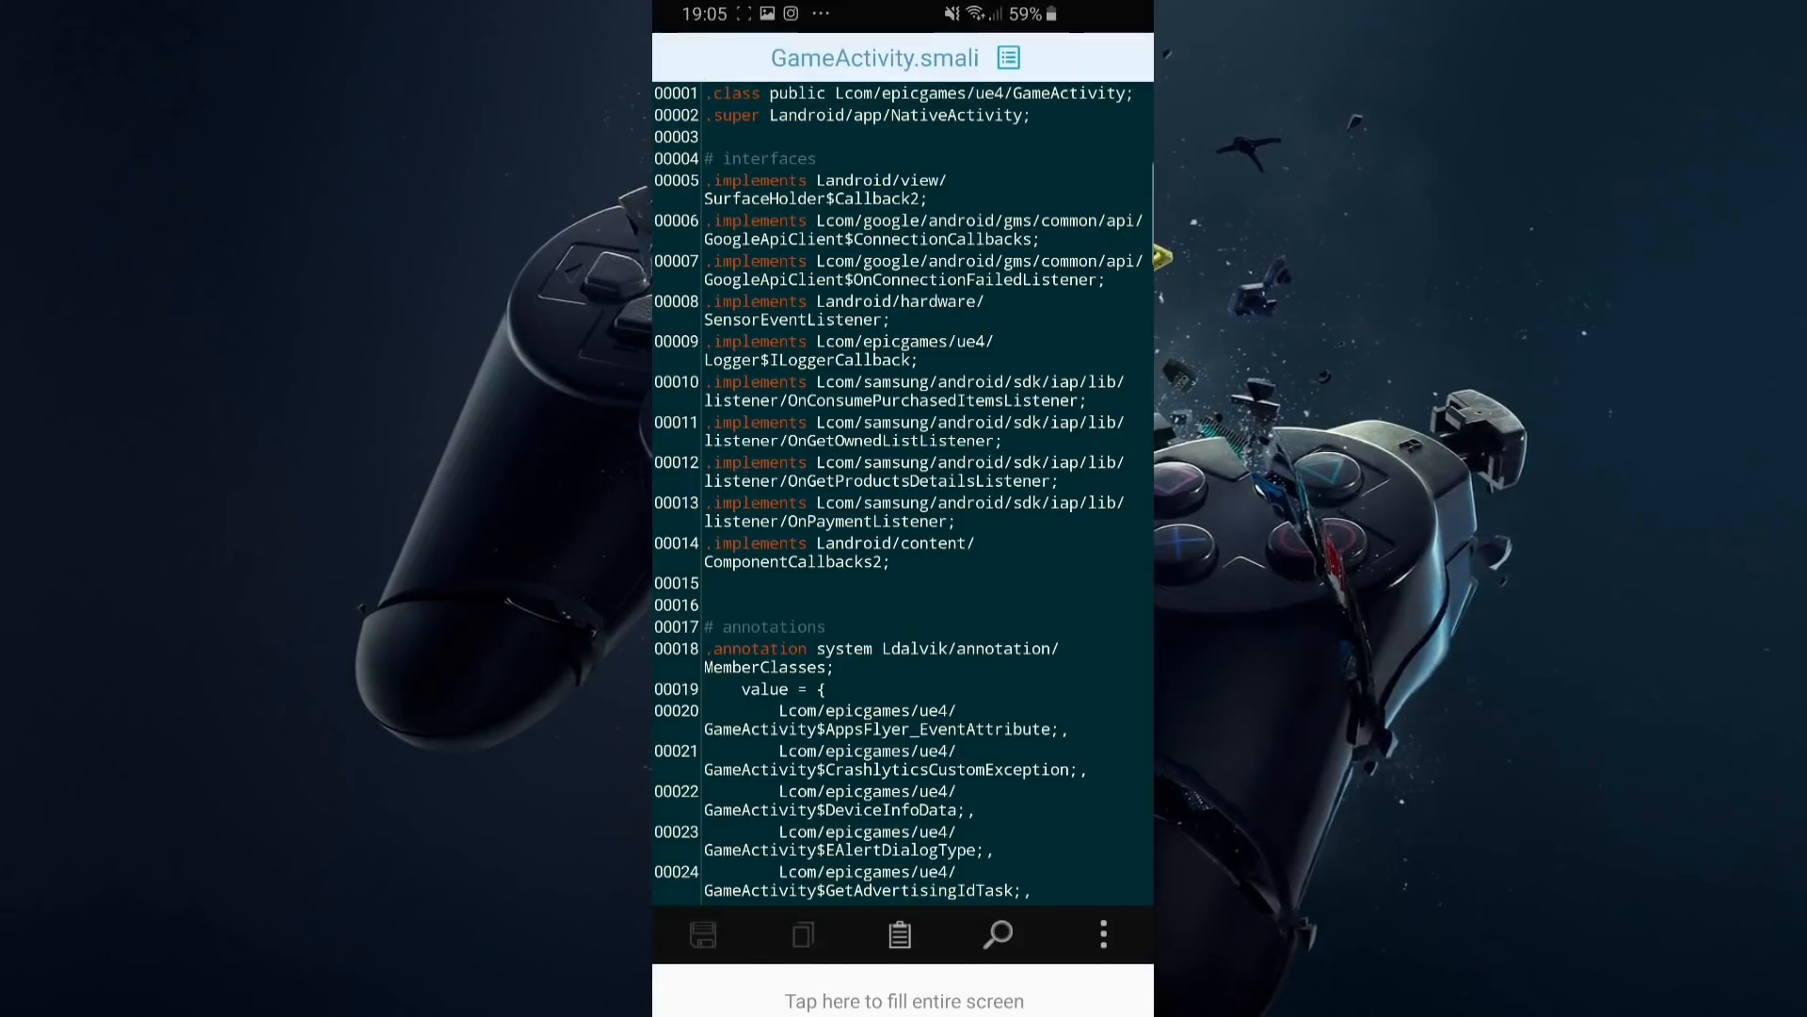
Step: Bring up the find-and-replace panel inside GameActivity.smali
scroll("down", 3)
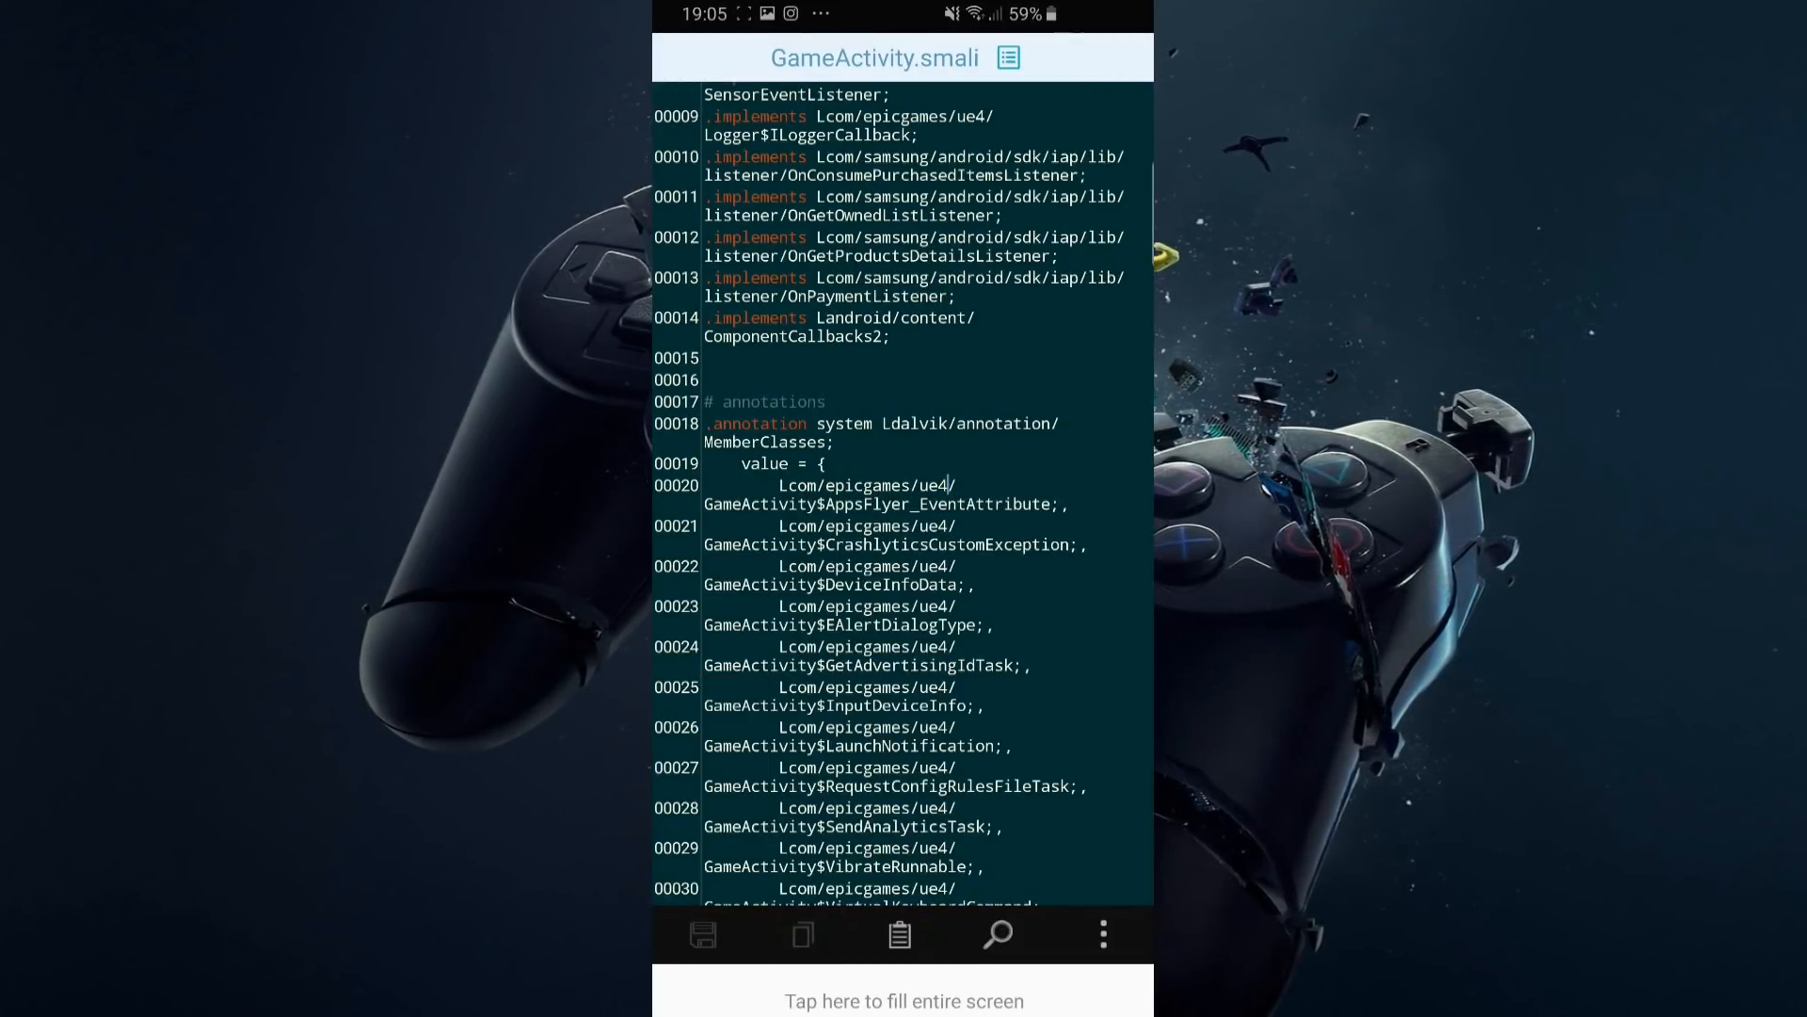
left_click(995, 934)
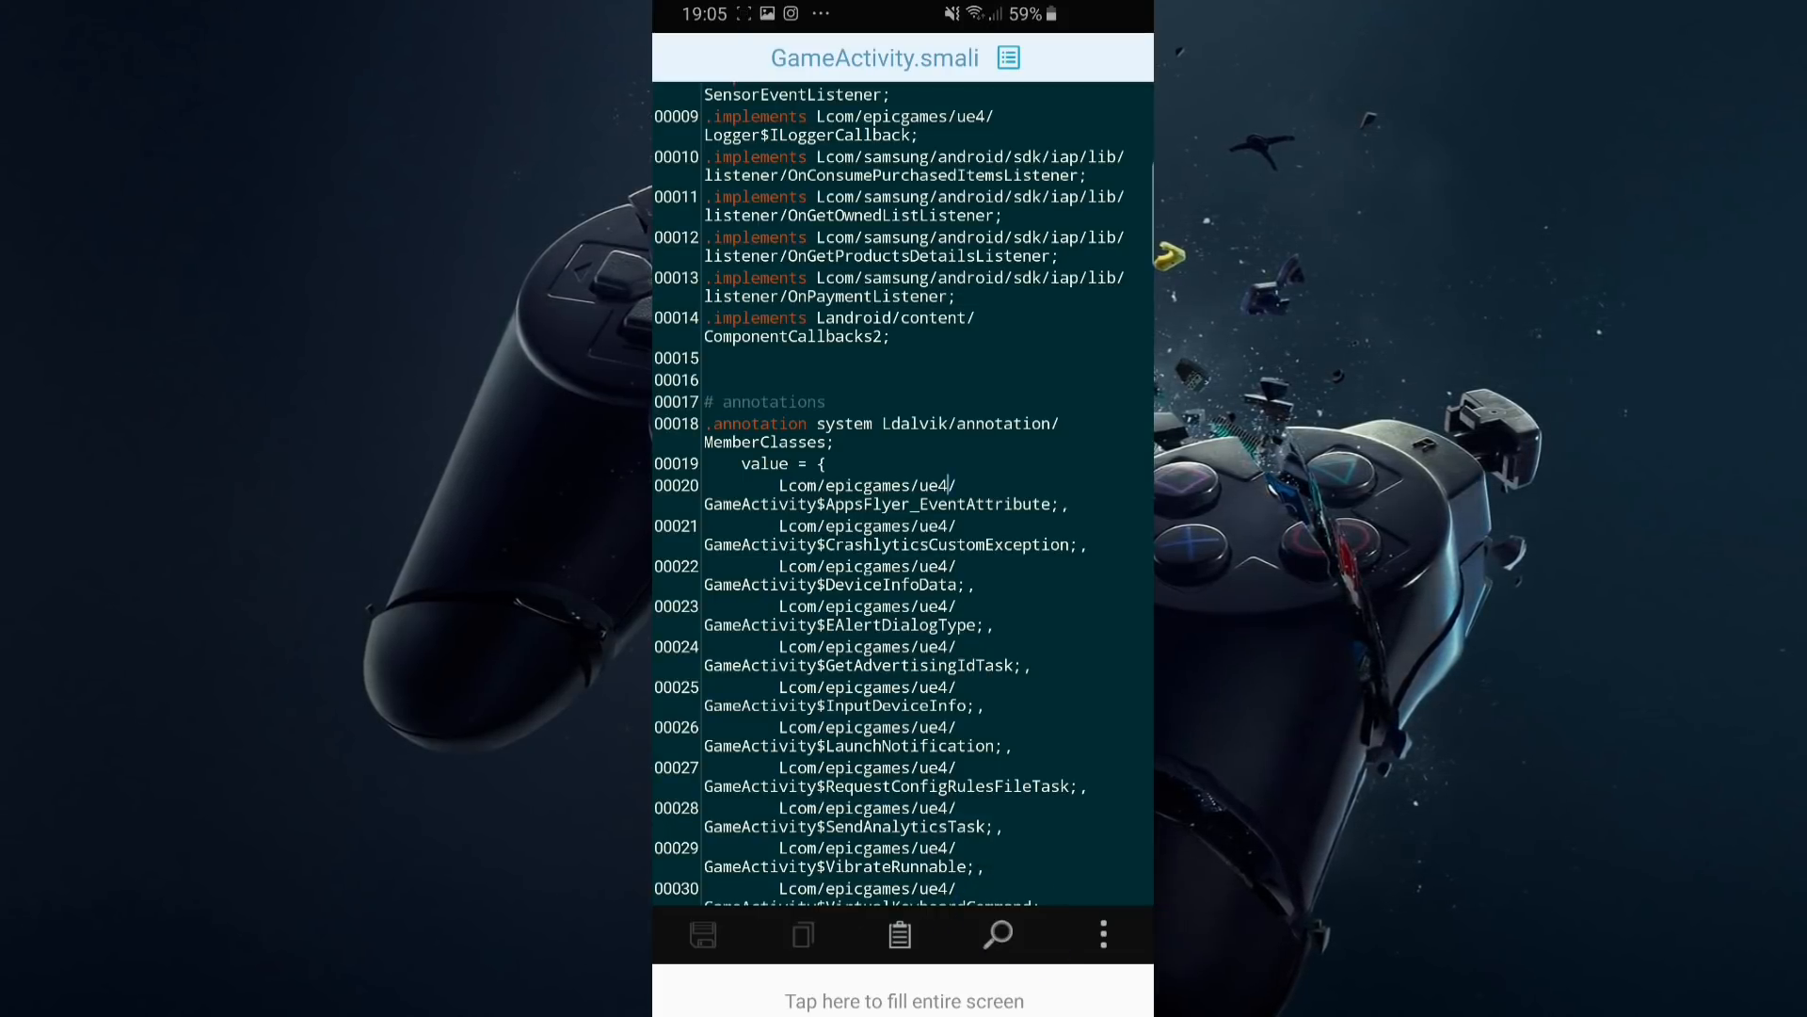
left_click(996, 935)
type("processSys")
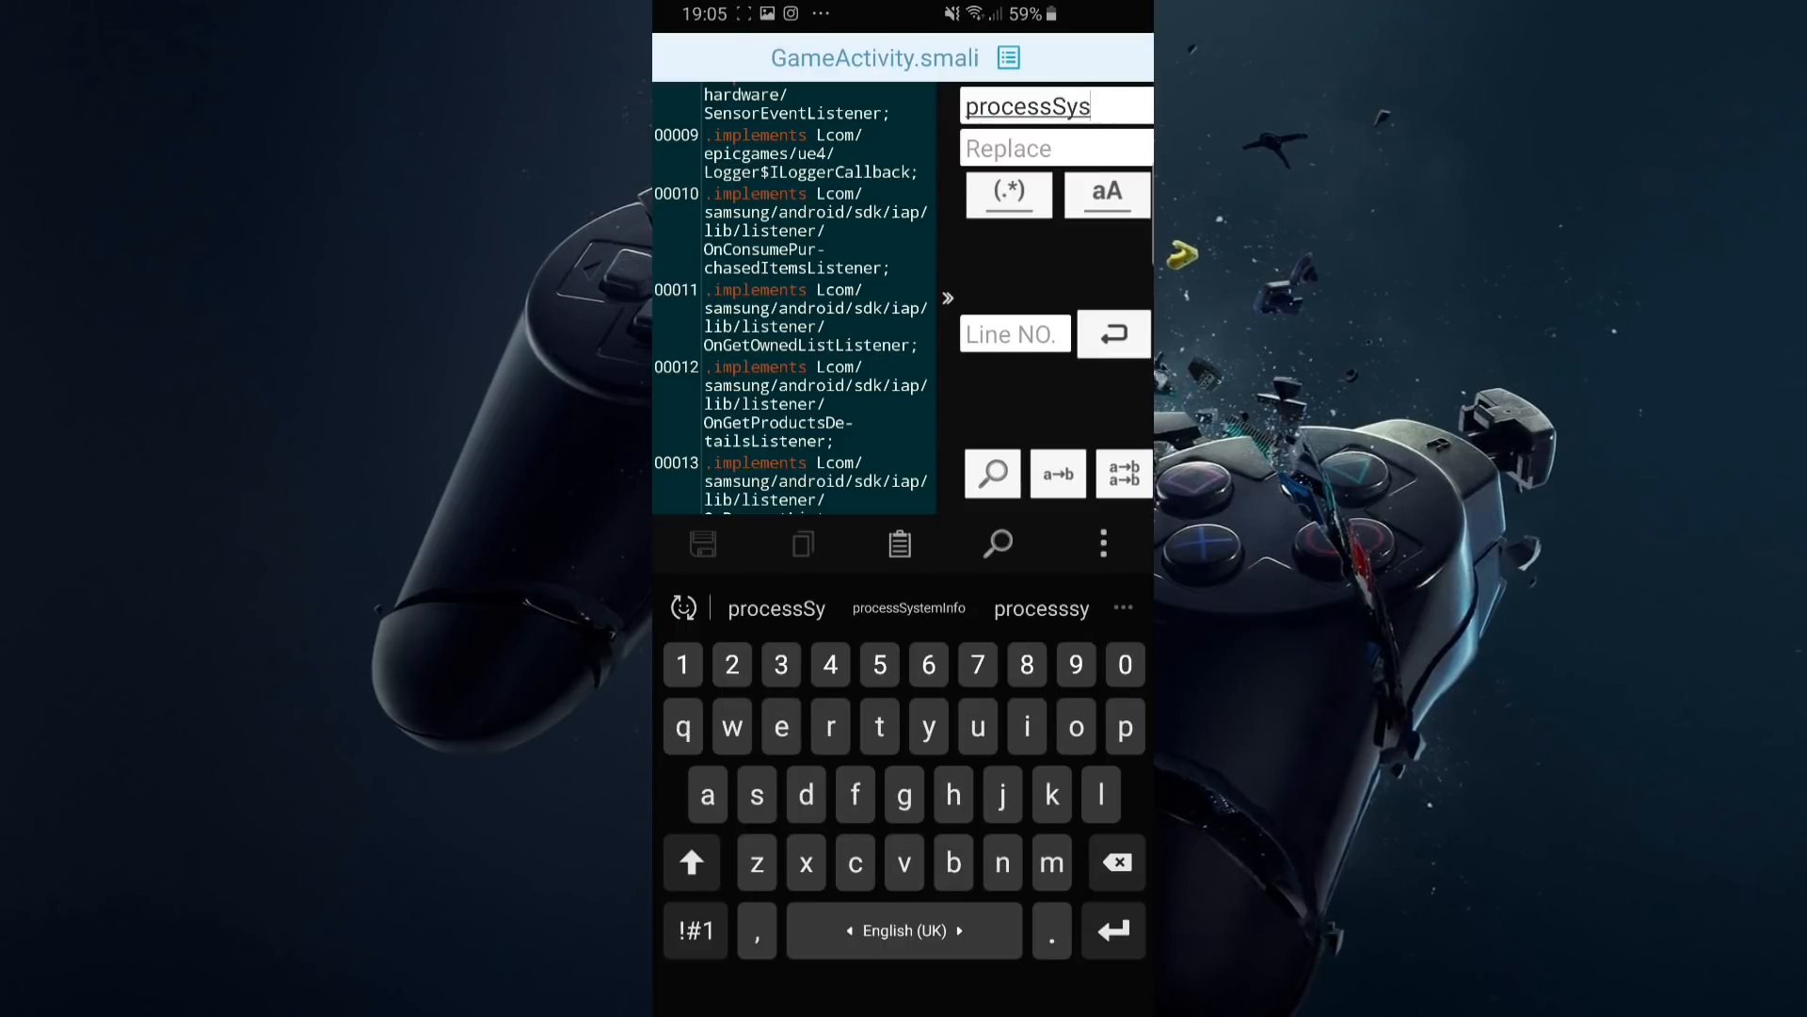
Step: Find processSystemInfo and paste 'const/4 v0, 0x1 return v0' below its .registers line
left_click(908, 608)
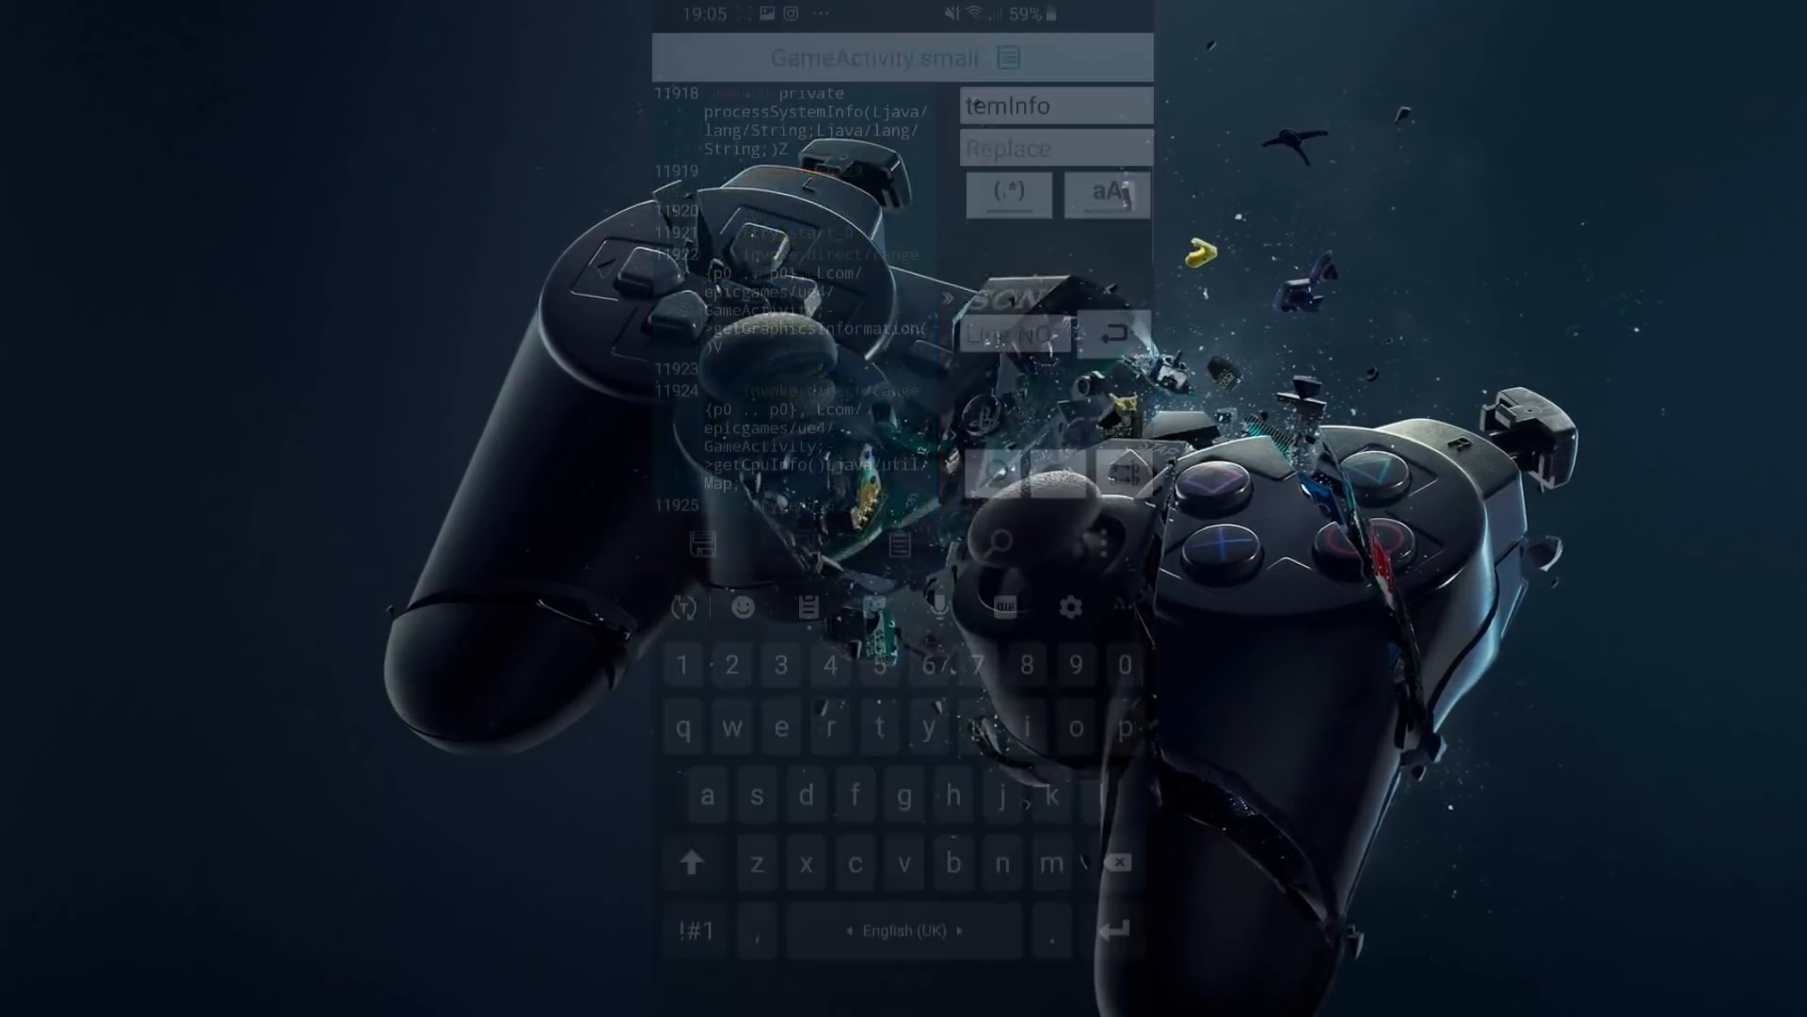
left_click(808, 608)
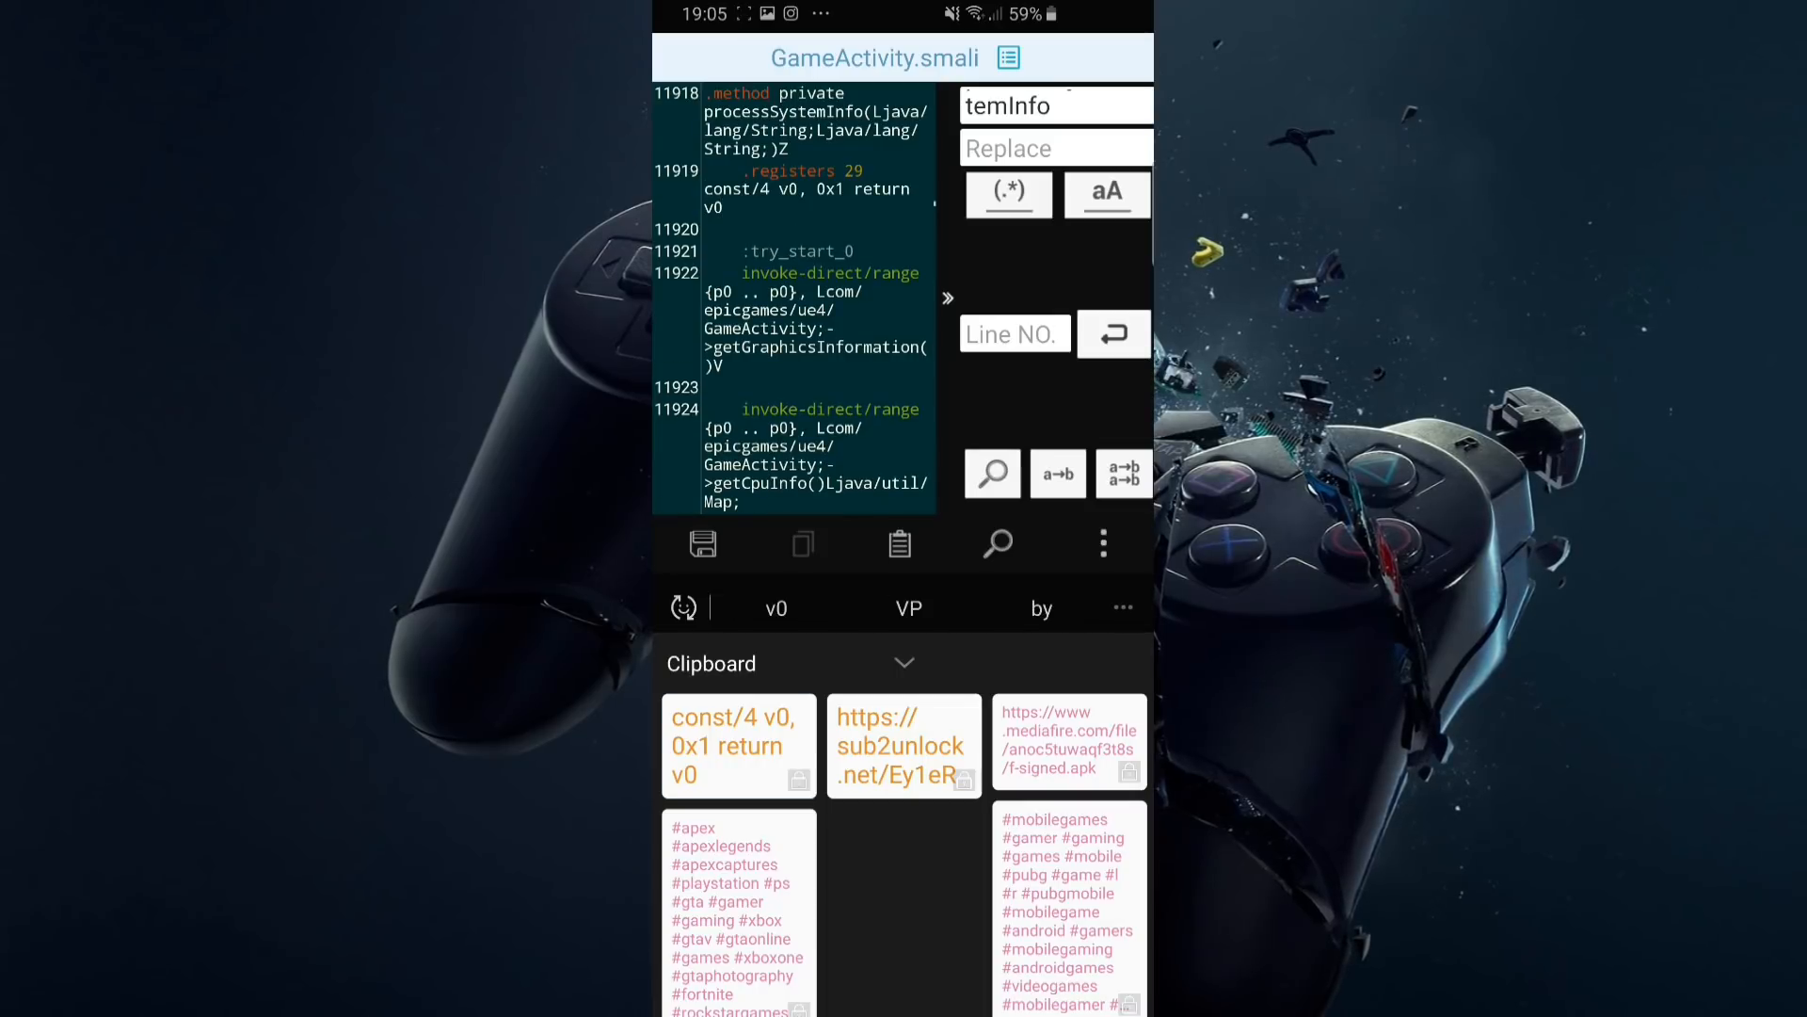
Step: Break 'return v0' onto its own line under 'const/4 v0, 0x1' and exit the editor
left_click(808, 191)
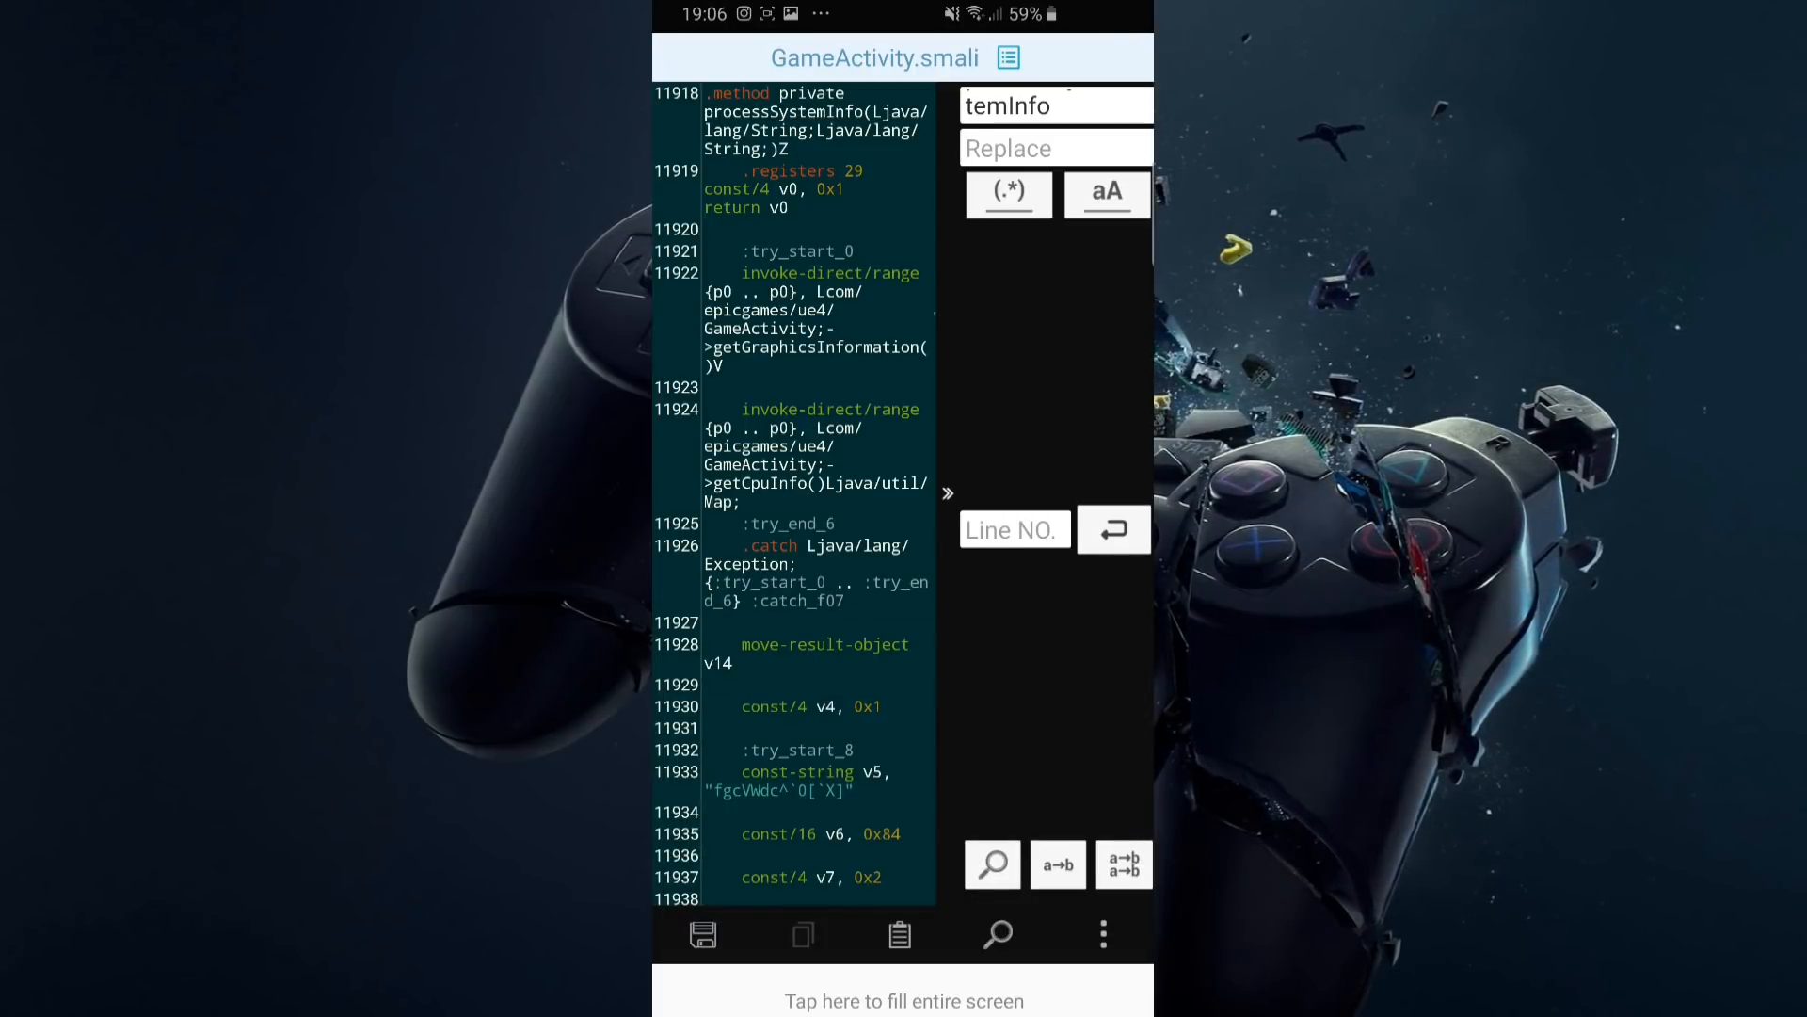
left_click(1104, 934)
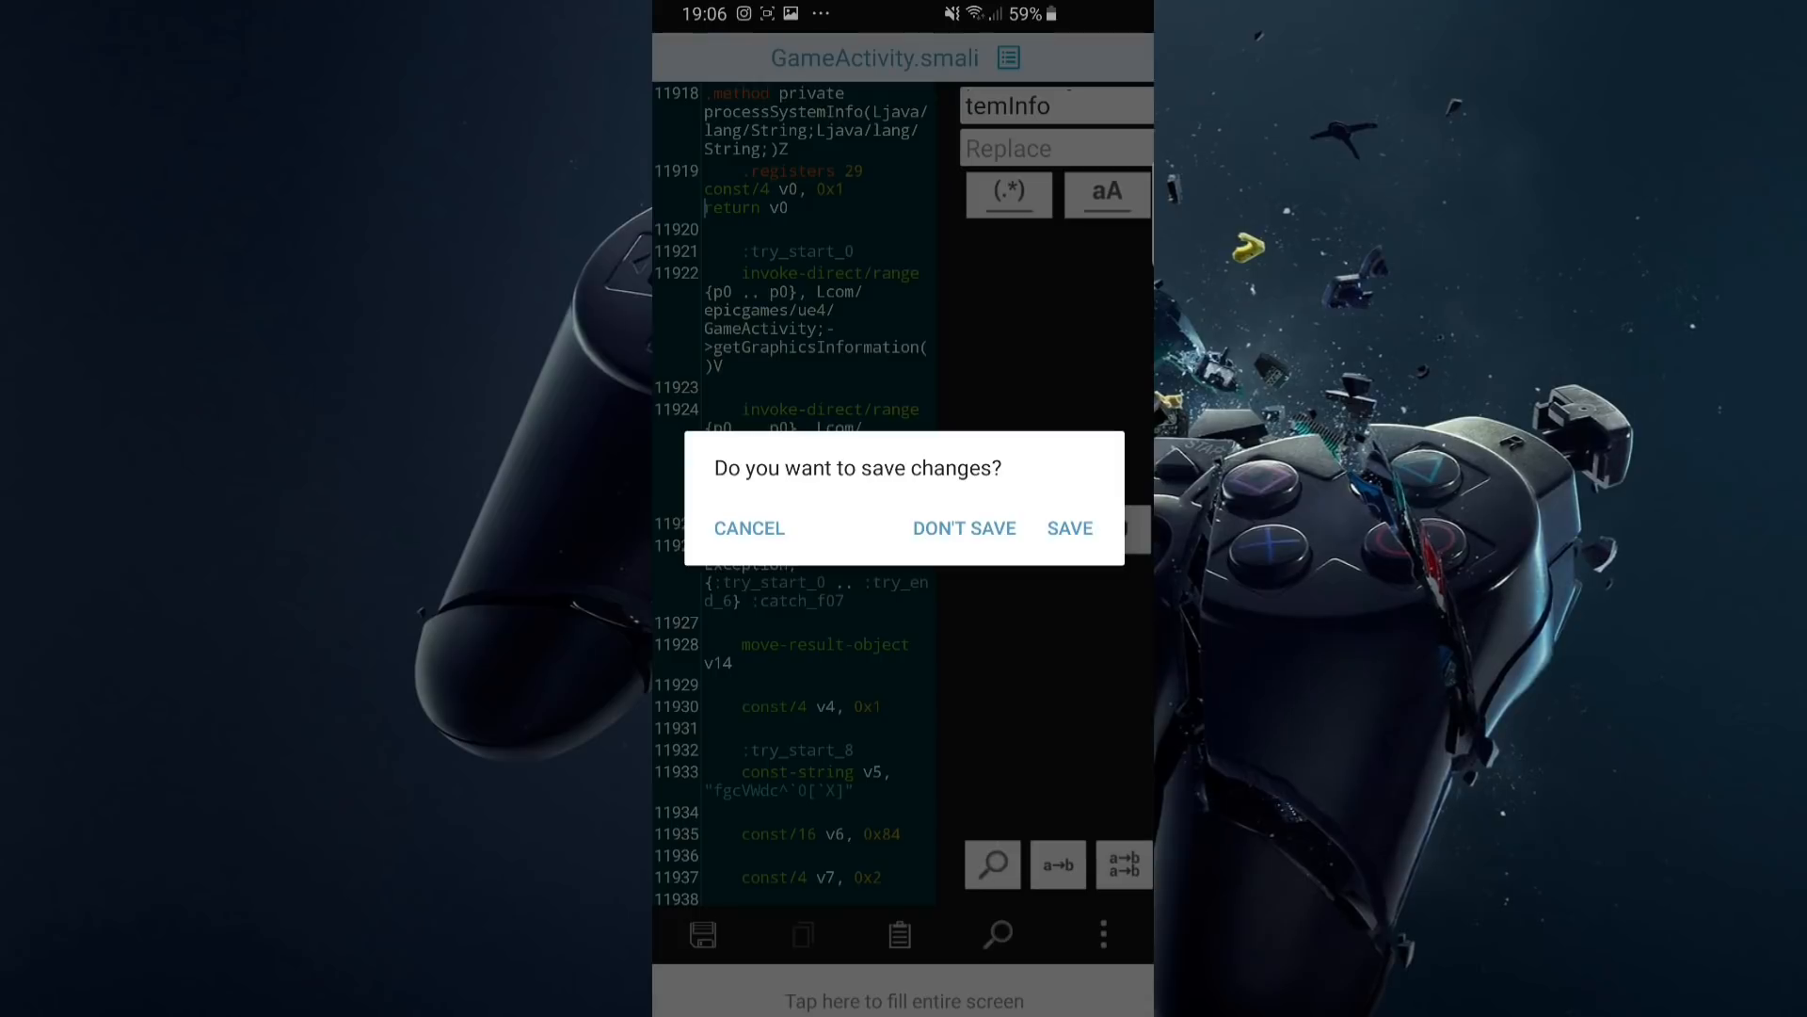
Step: Save the changes to GameActivity.smali, returning to the ue4 file list
left_click(1069, 527)
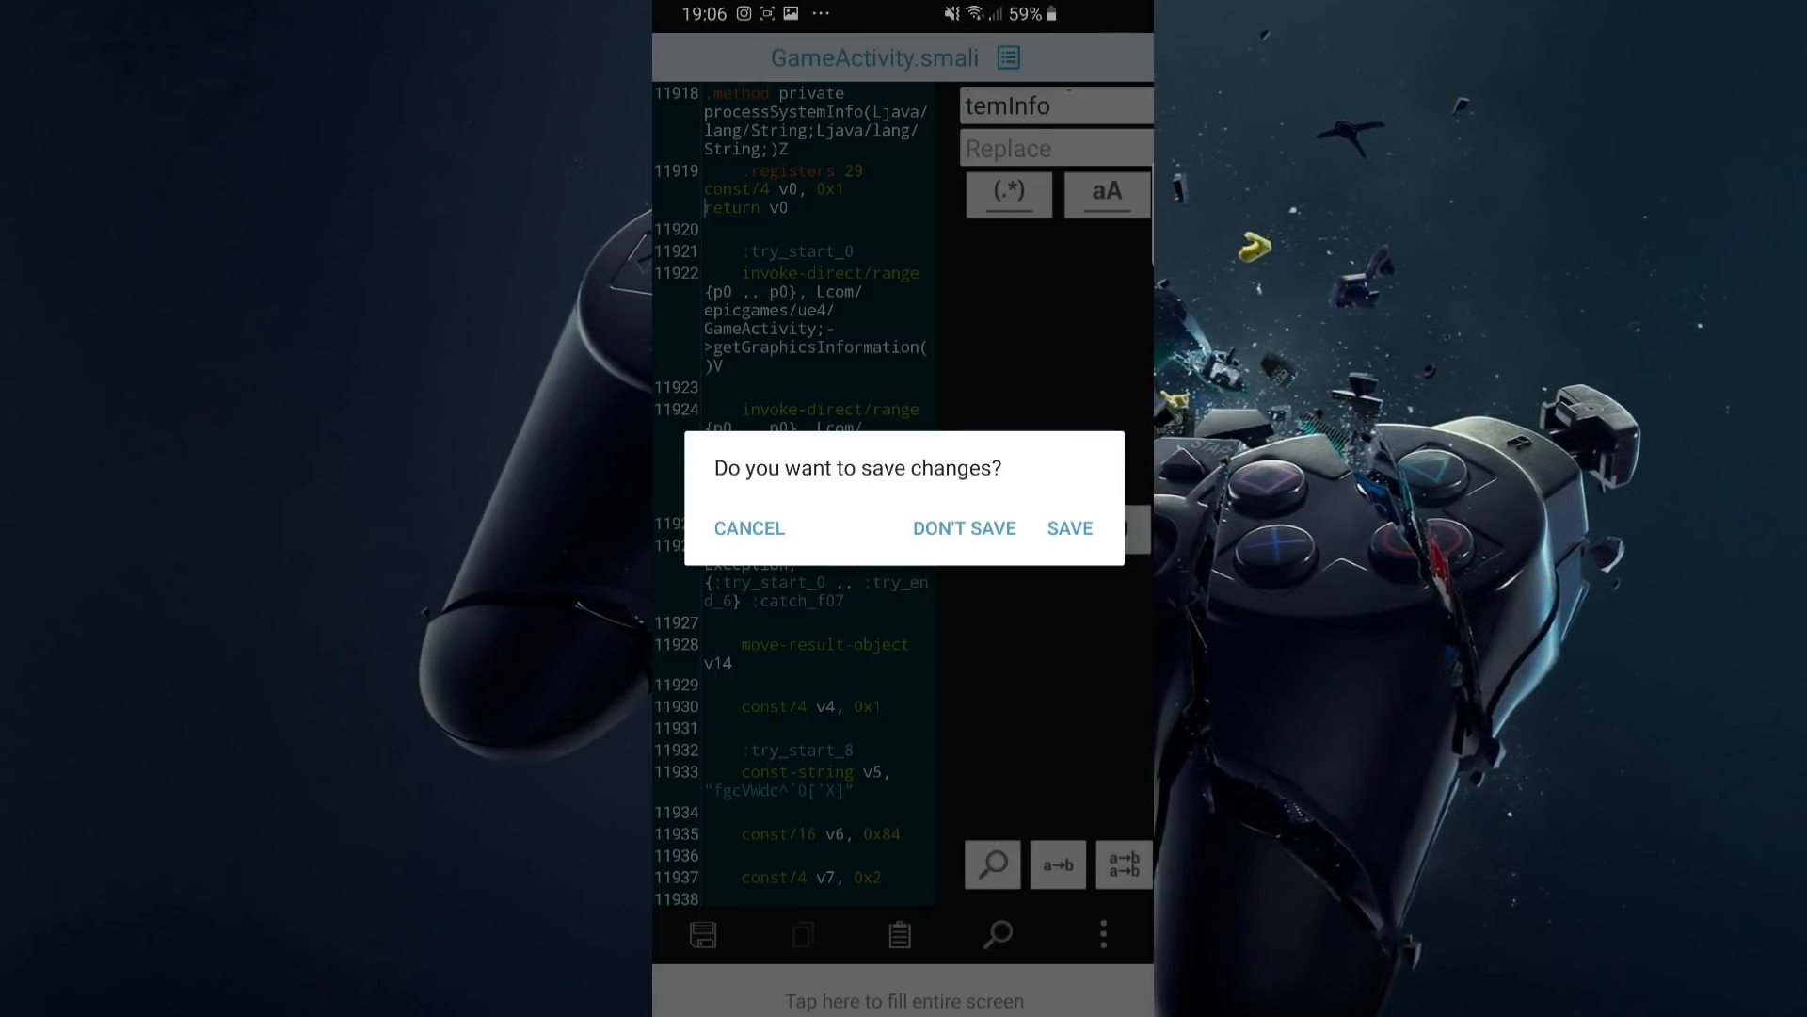
left_click(1068, 527)
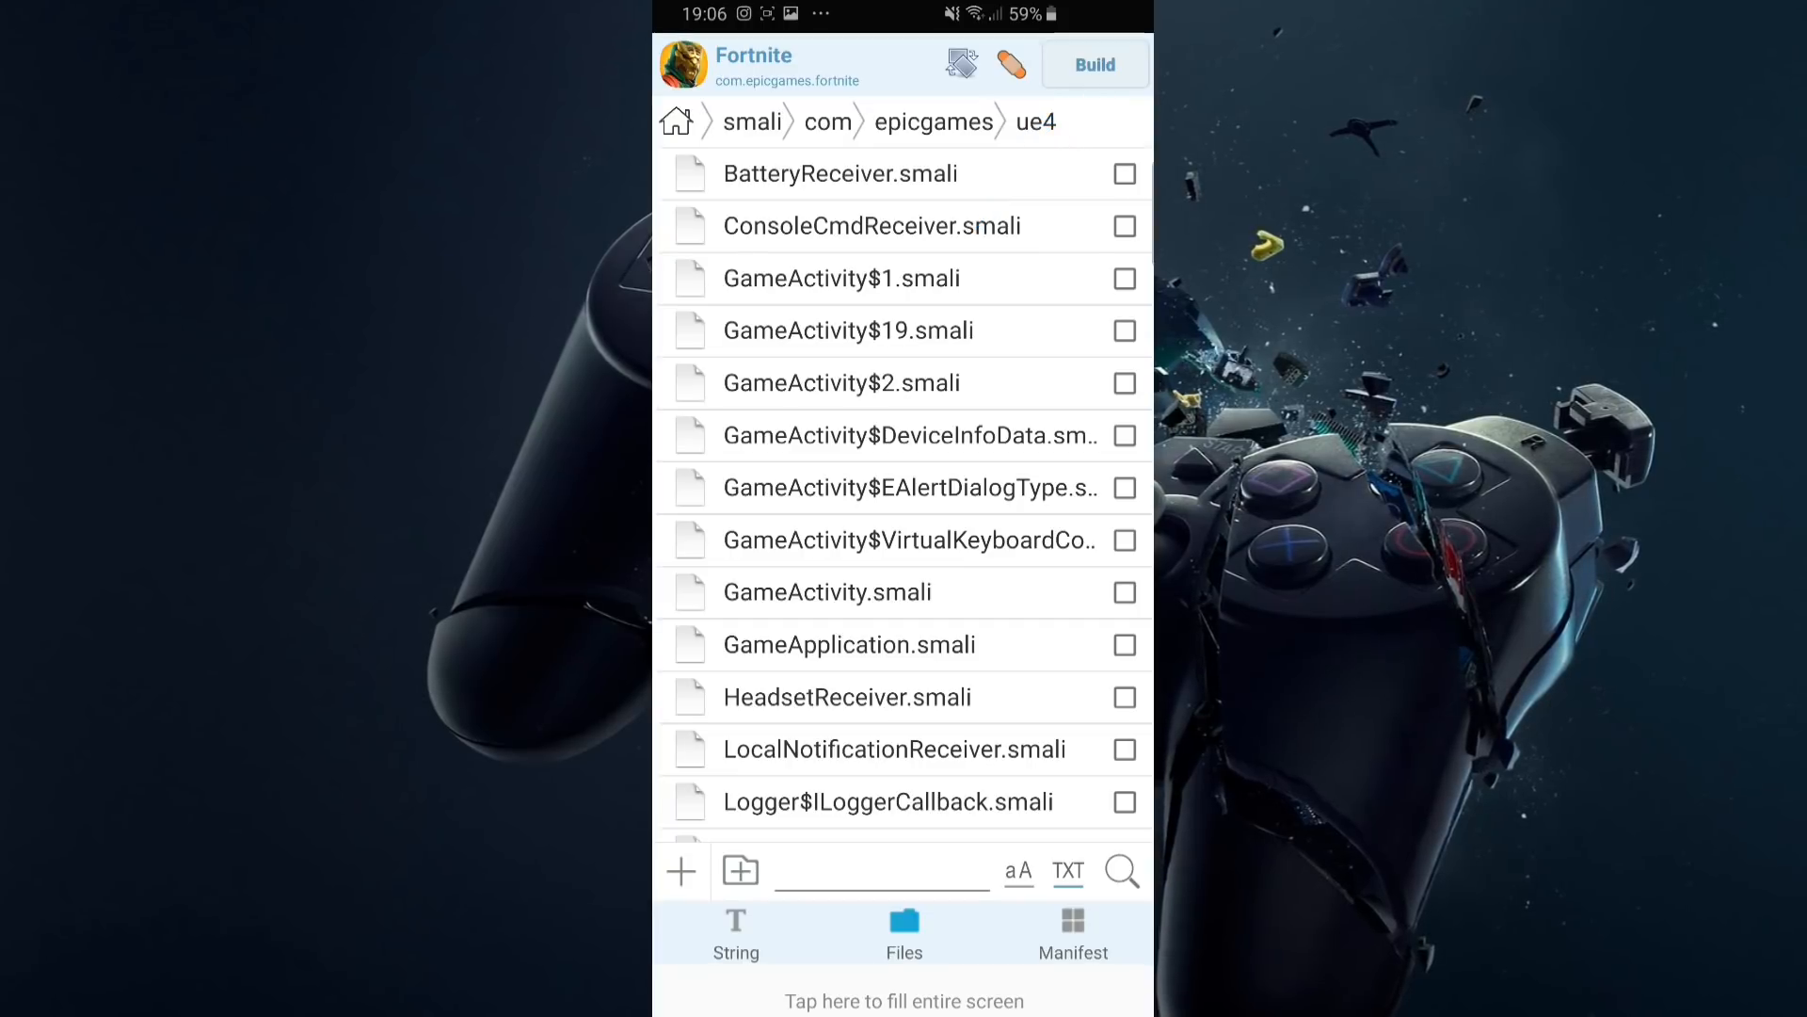
Step: Rebuild the modified Fortnite app, producing ApkEditor/gen_signed.apk
left_click(1092, 64)
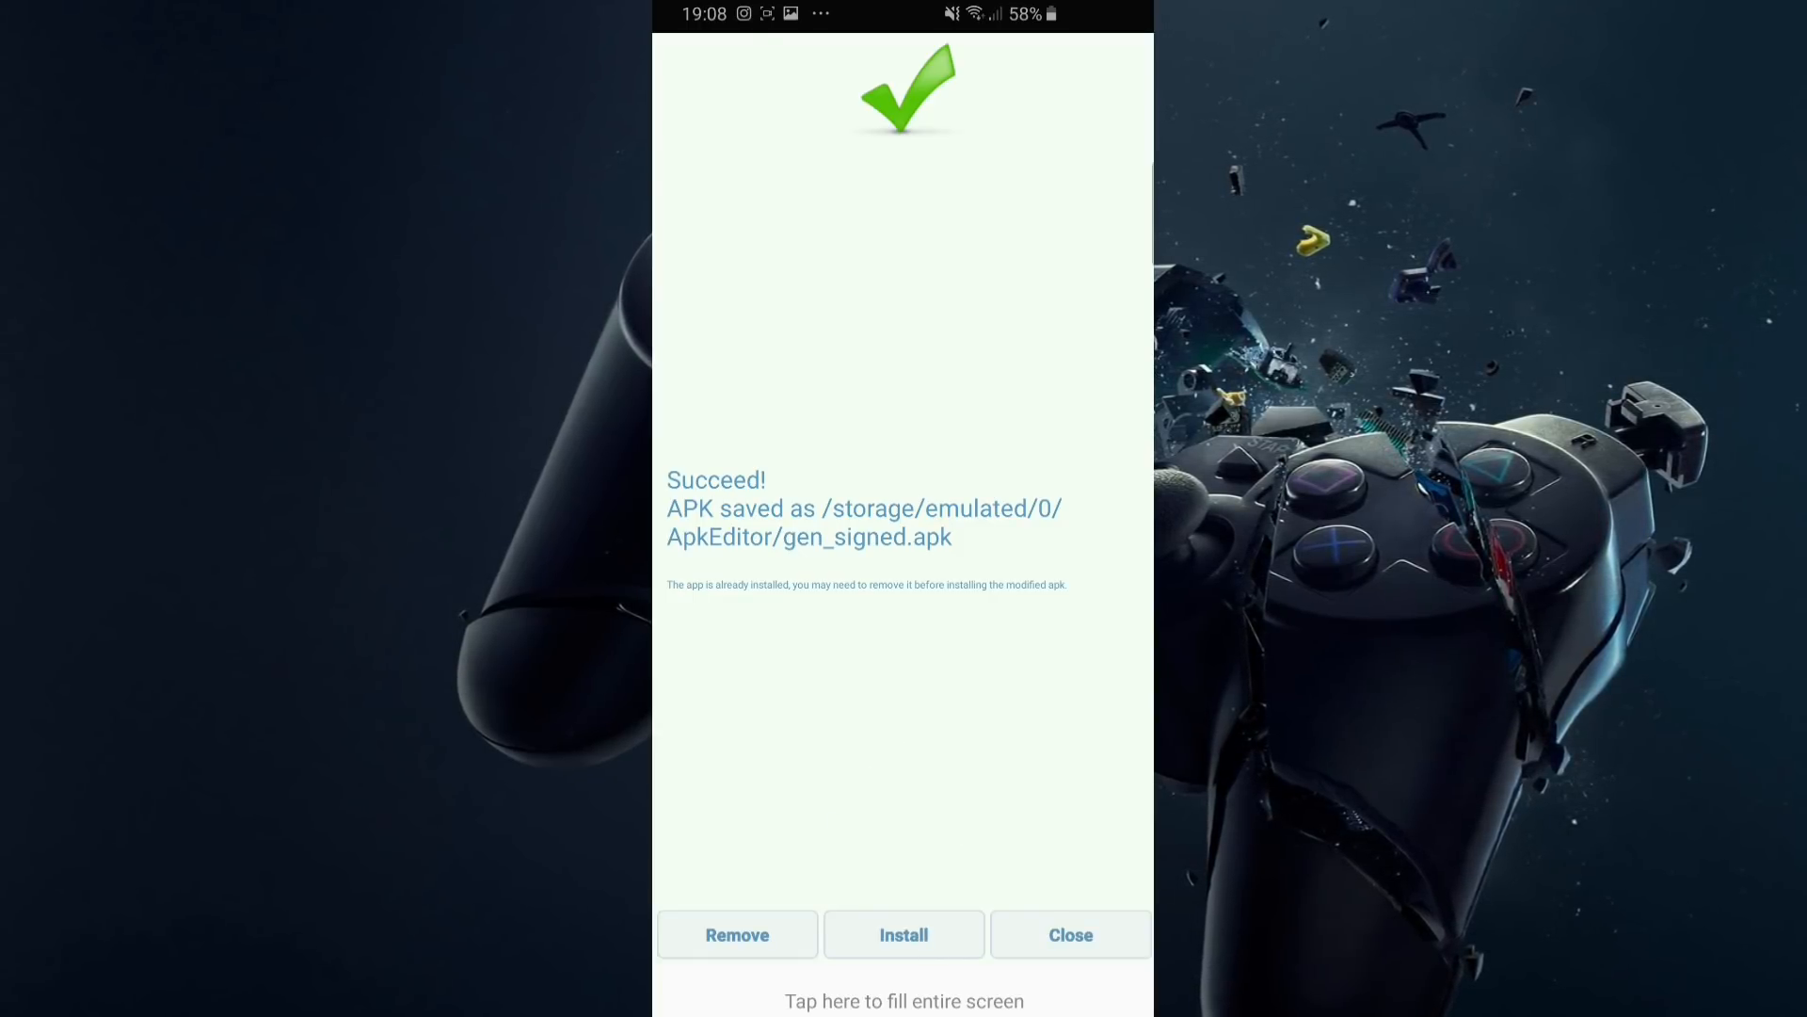
Step: Start installing gen_signed.apk via Package installer and allow installs from APK Editor Pro
left_click(903, 934)
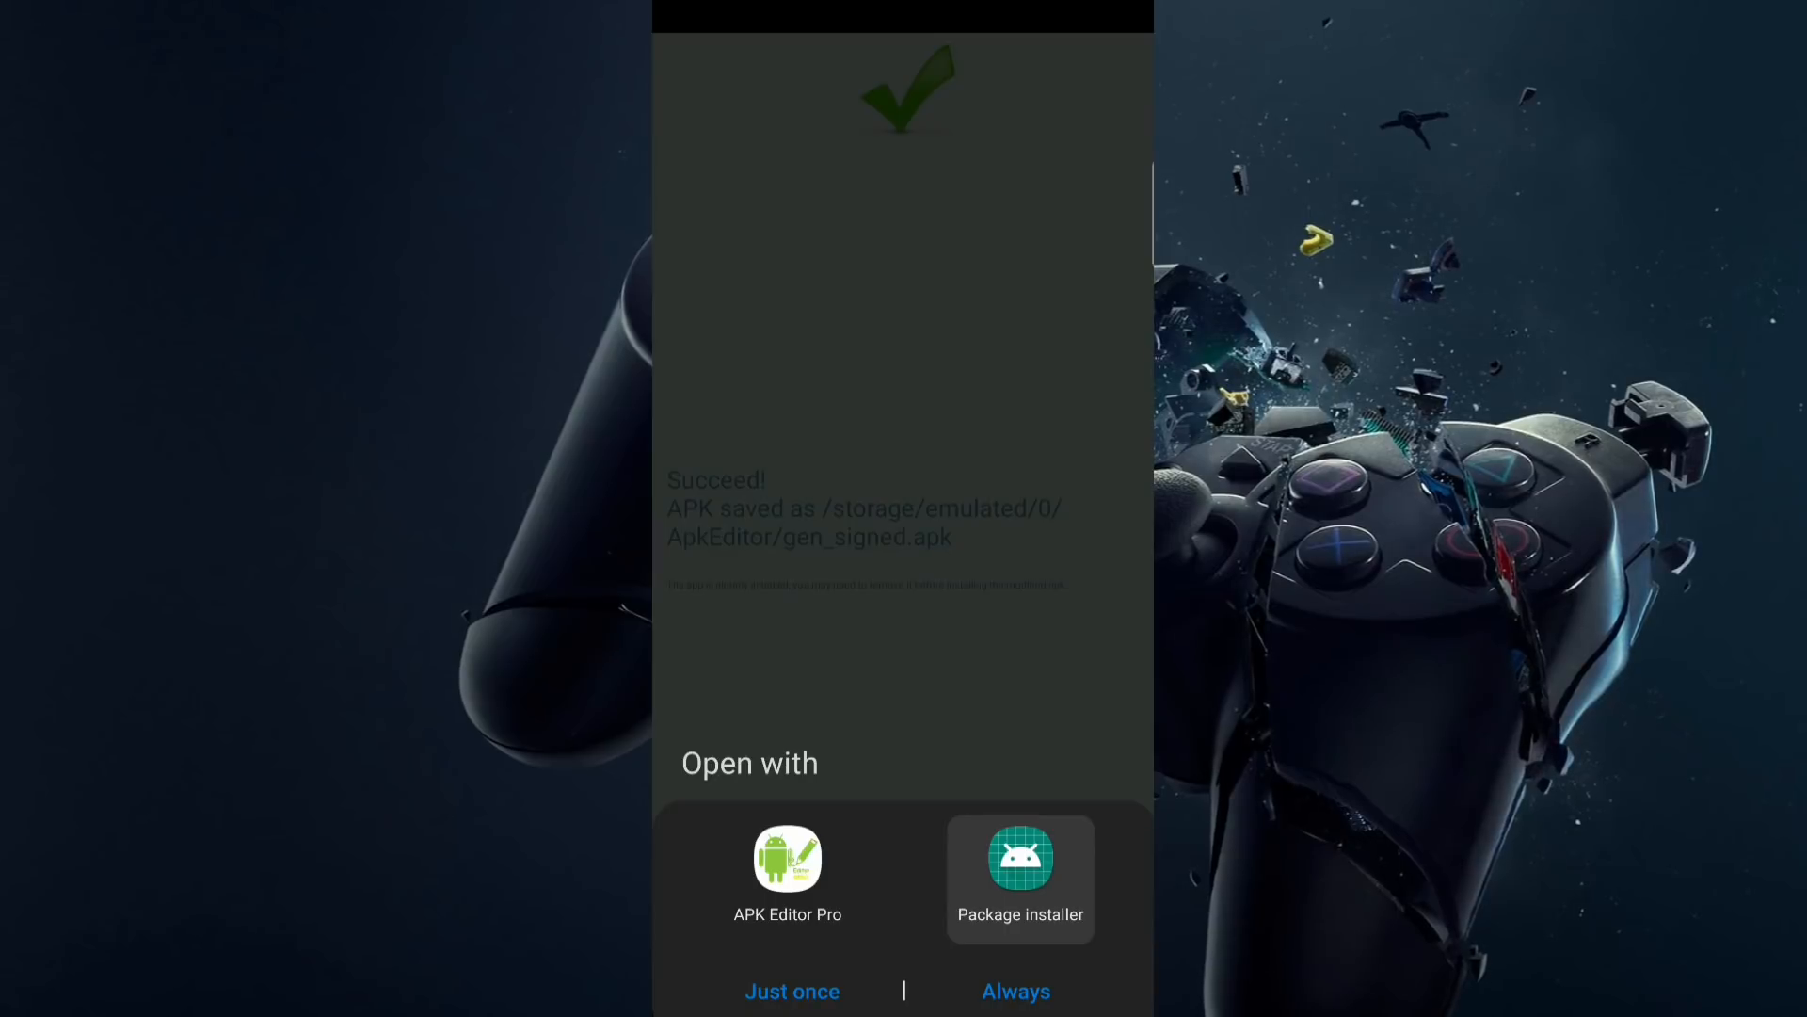
left_click(787, 876)
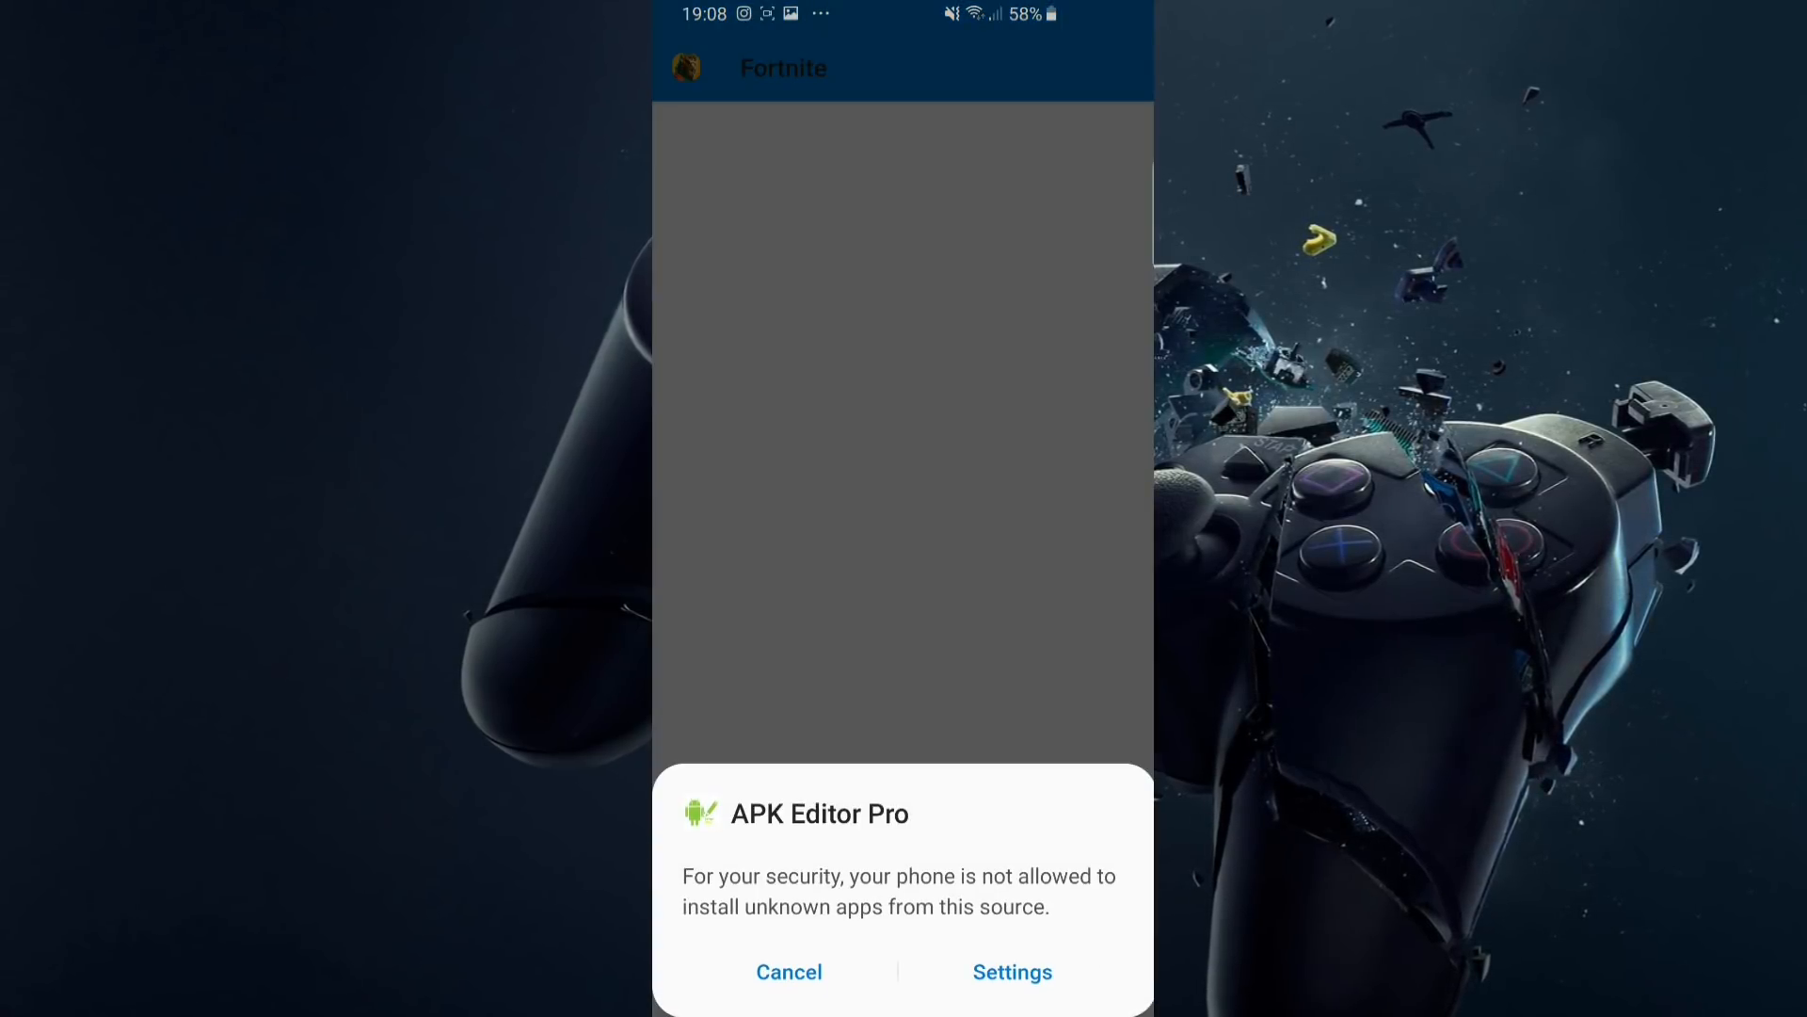
left_click(1011, 972)
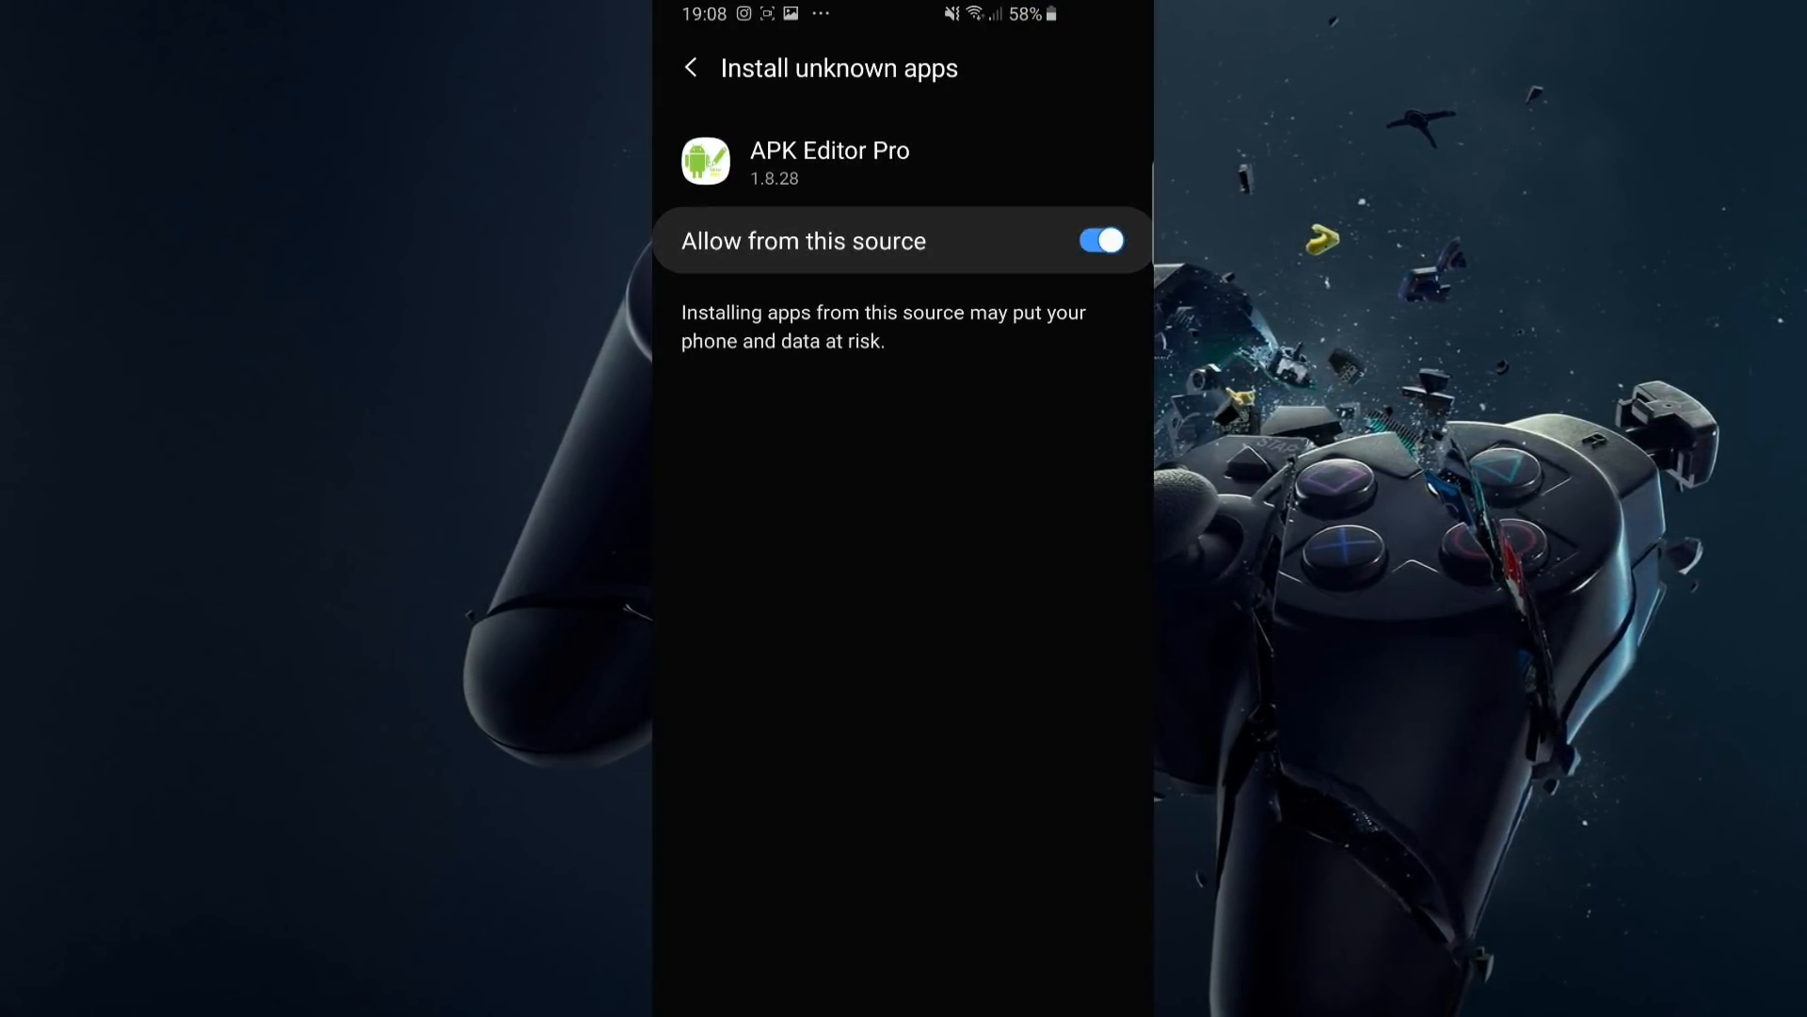